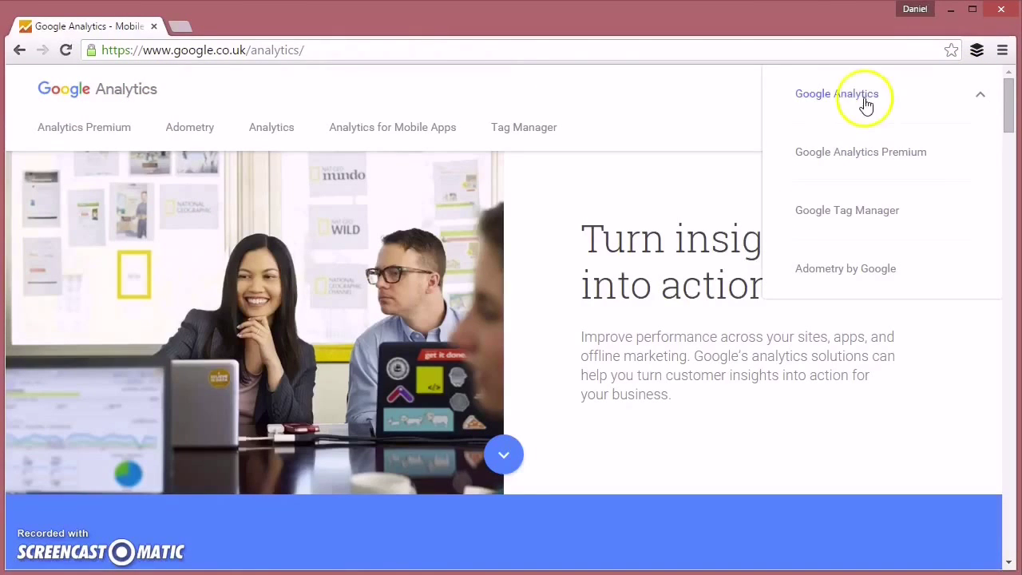
# Step: Sign in to Google Analytics and scroll through sessions, users, bounce rate and languages
pyautogui.click(836, 93)
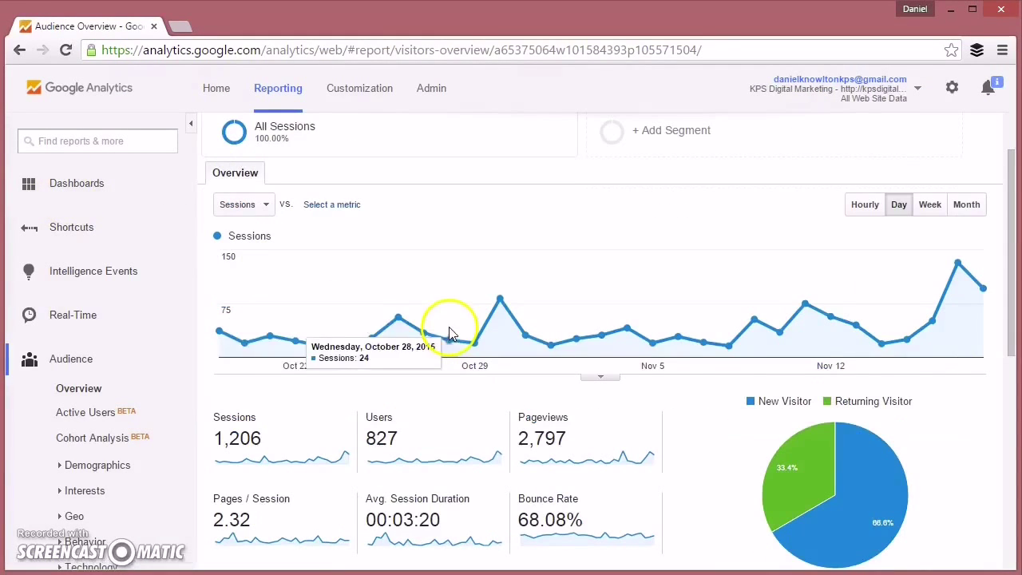
pyautogui.moveTo(933, 326)
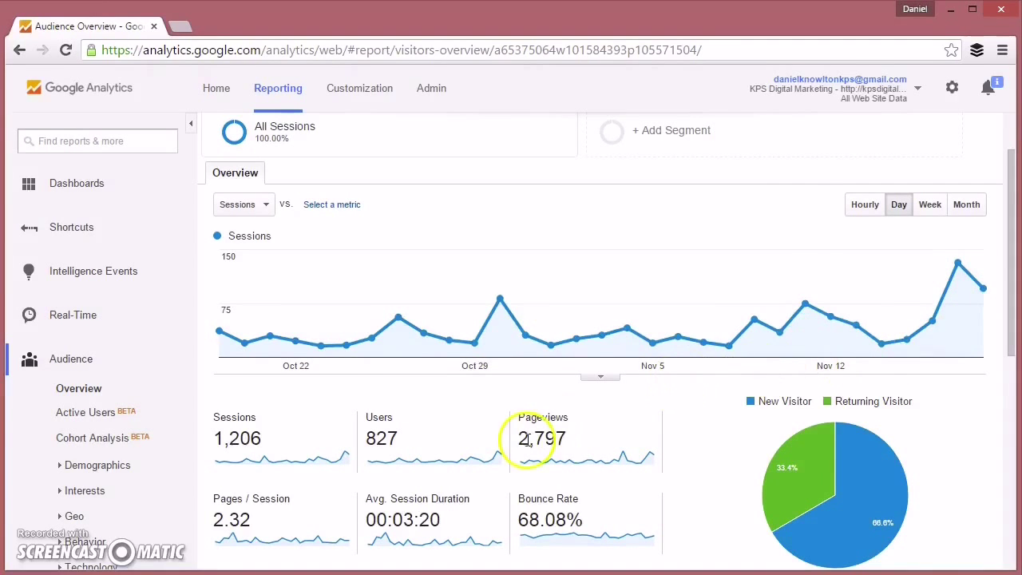
pyautogui.scroll(-3)
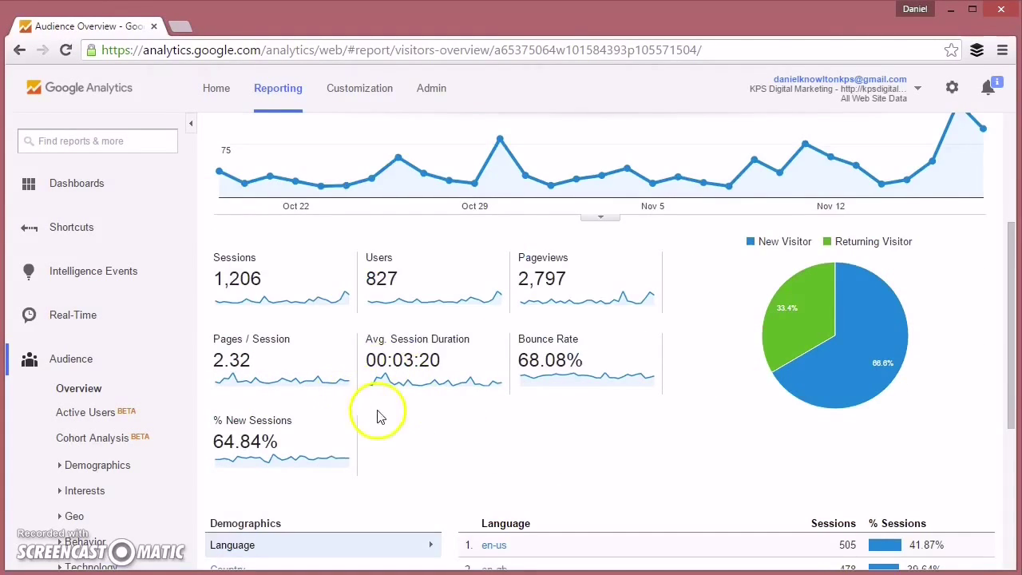
pyautogui.scroll(-3)
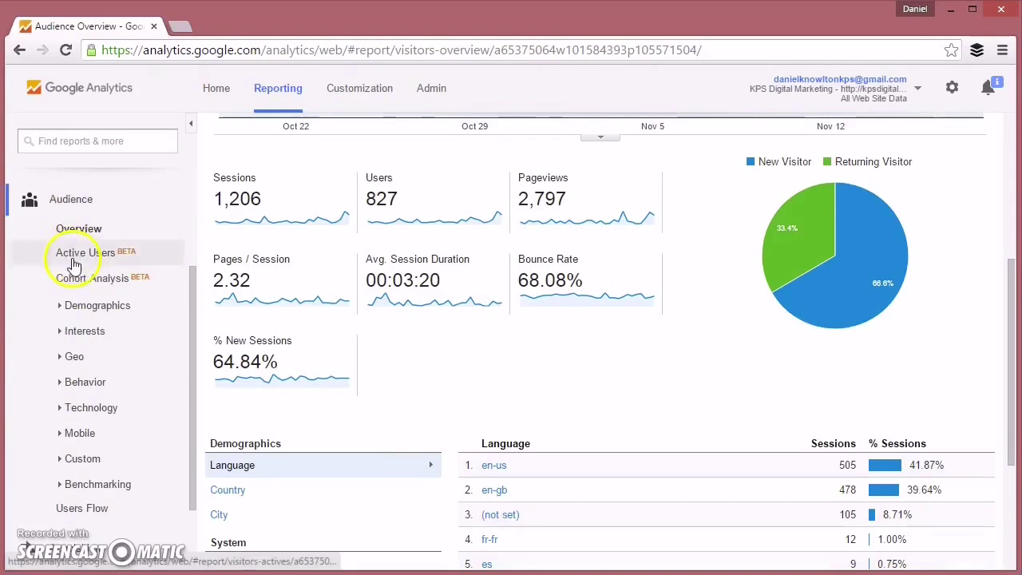
pyautogui.scroll(-3)
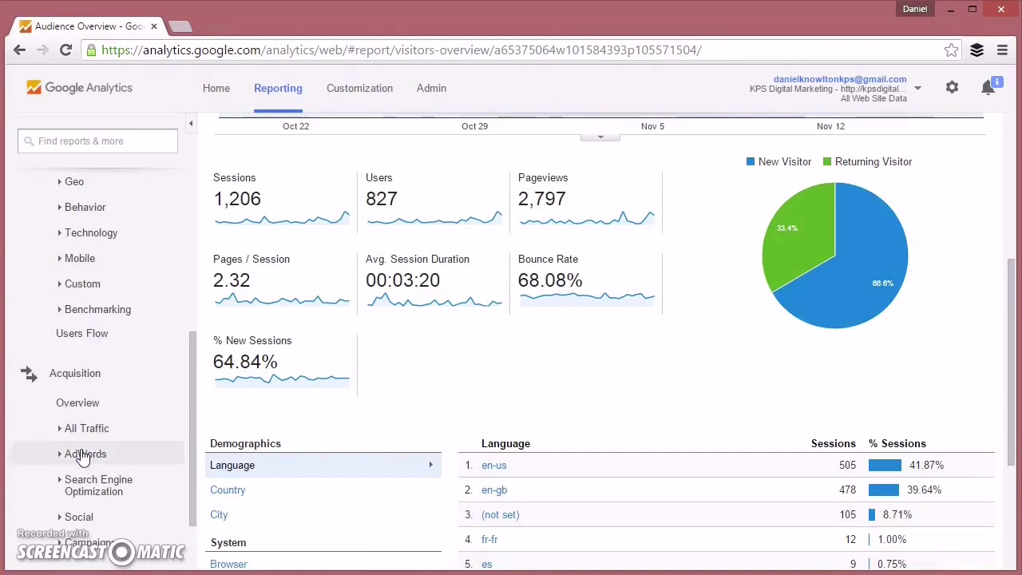
# Step: Open Acquisition > All Traffic > Channels and drill into the Social channel
pyautogui.click(86, 428)
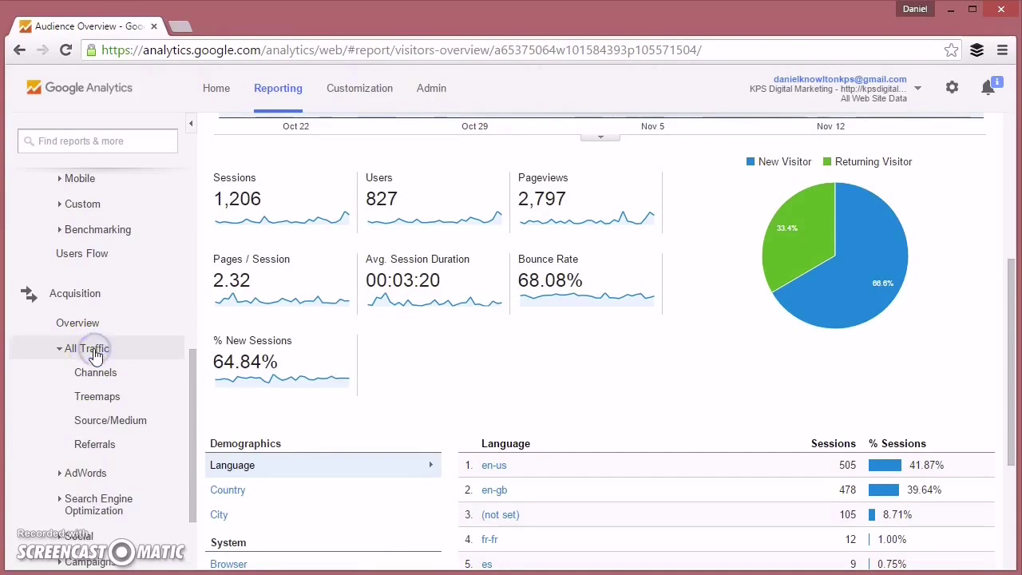
pyautogui.click(95, 373)
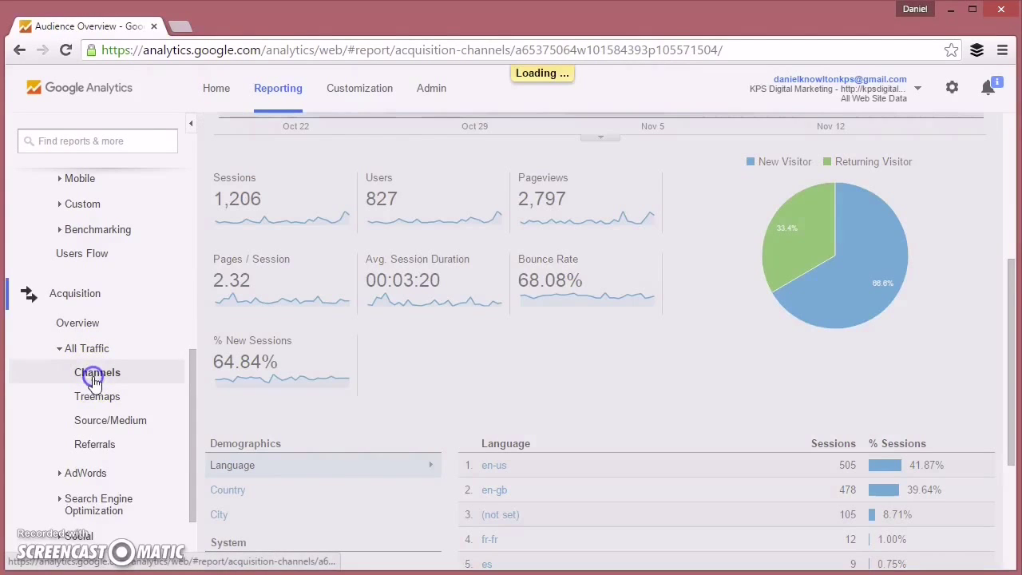
pyautogui.click(96, 373)
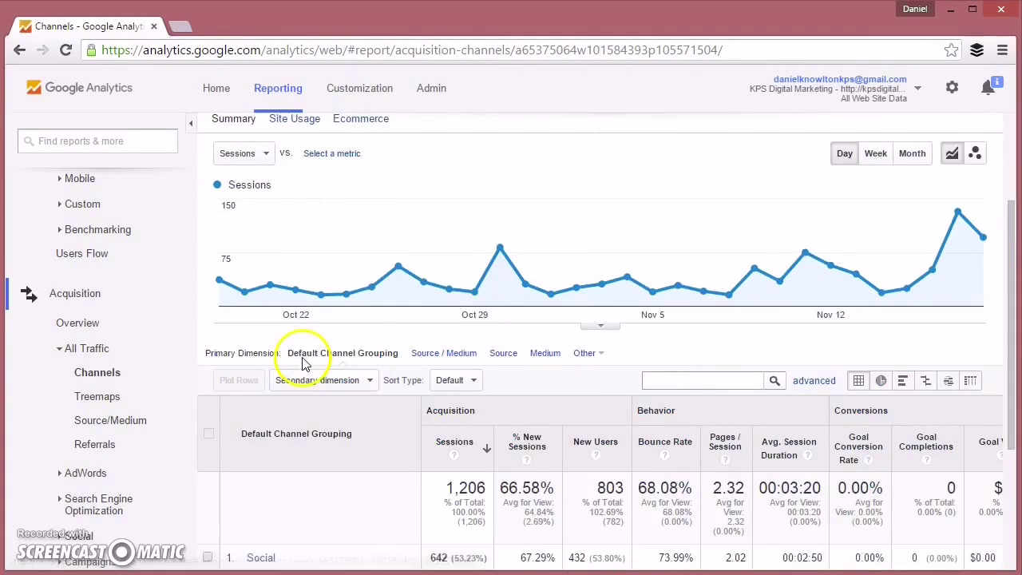
pyautogui.scroll(-3)
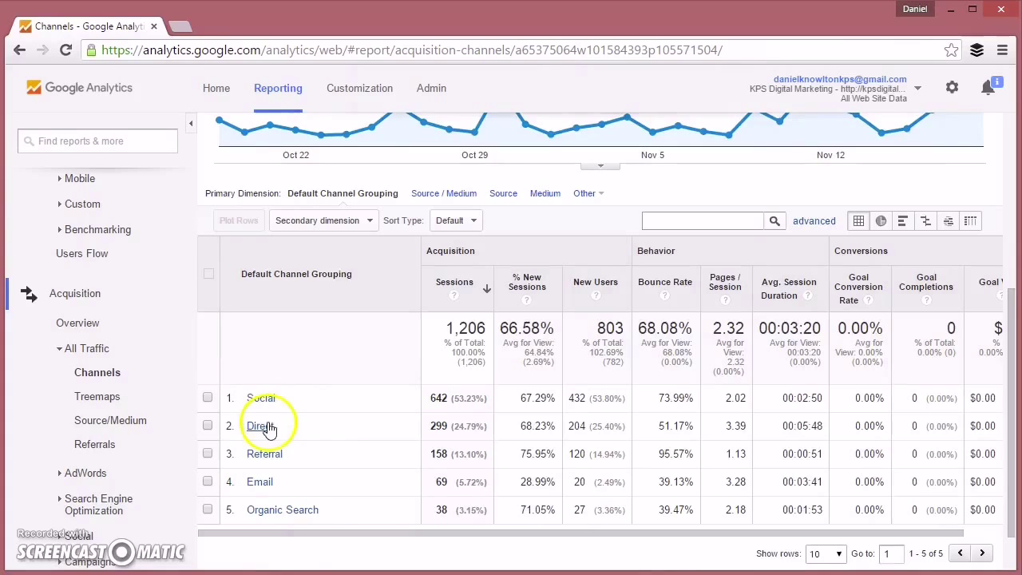
pyautogui.moveTo(356, 515)
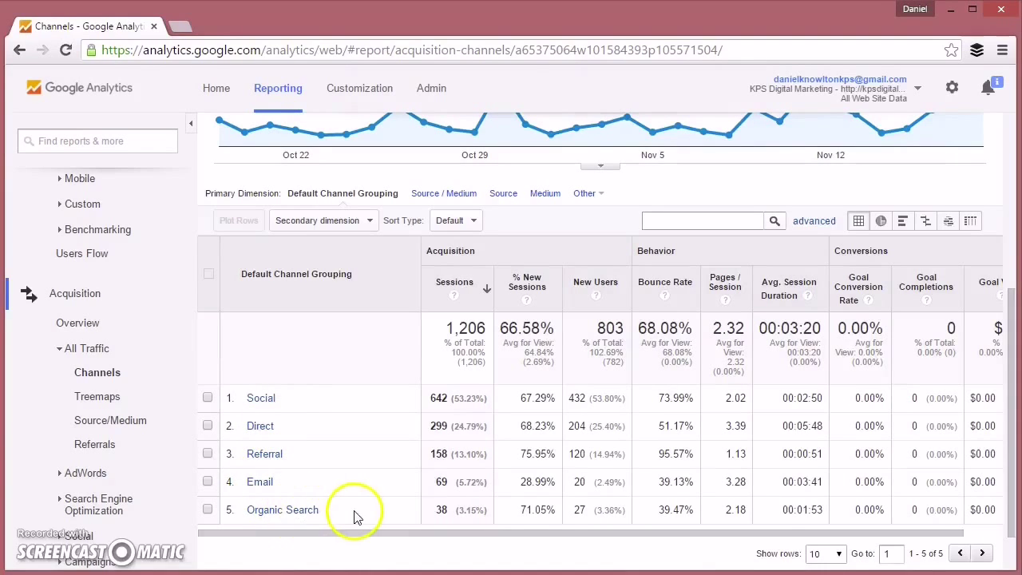
pyautogui.click(260, 398)
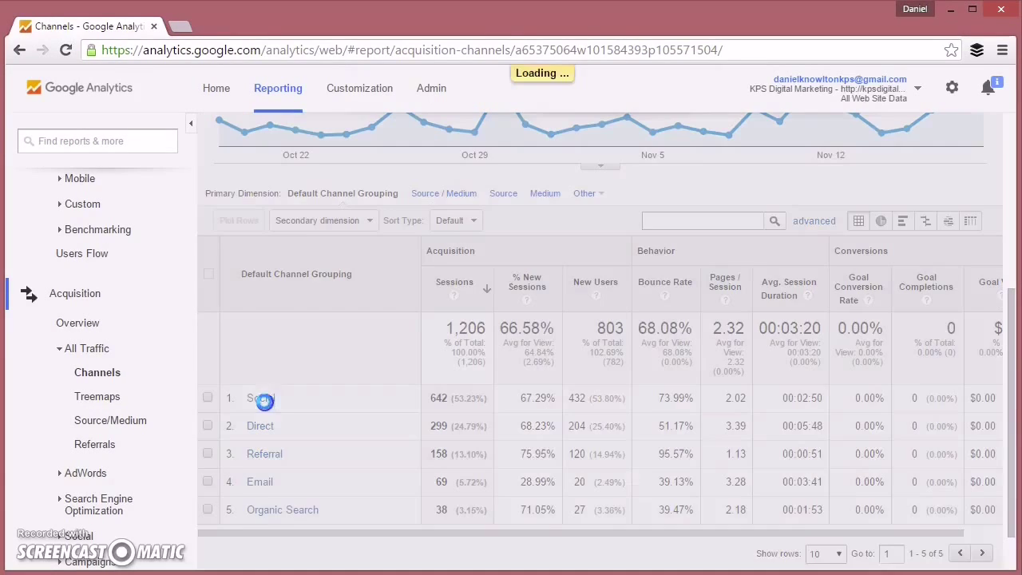
# Step: Drill into Twitter to see its 357 sessions and Oct 30 spike of 54
pyautogui.click(259, 398)
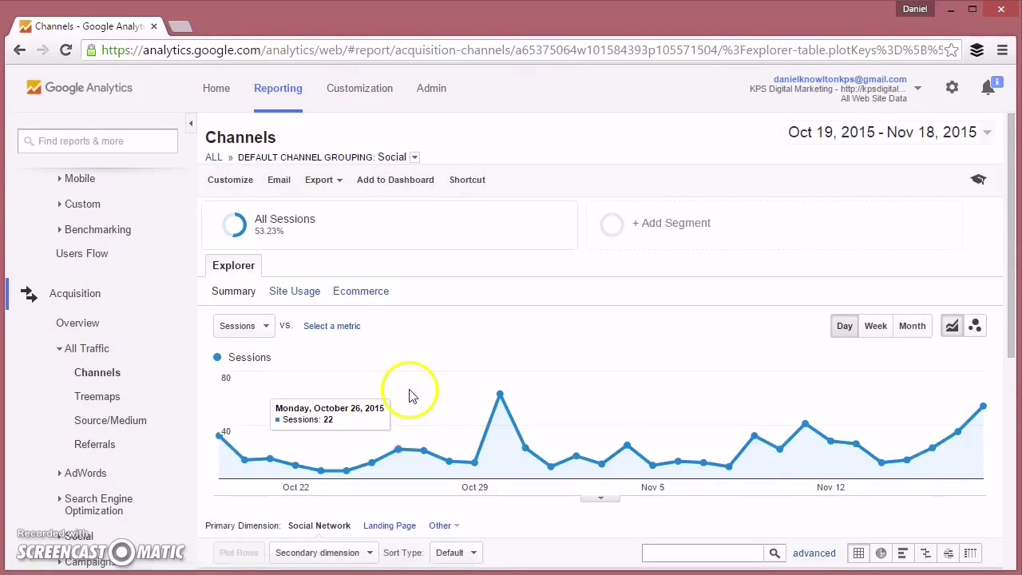
pyautogui.scroll(-3)
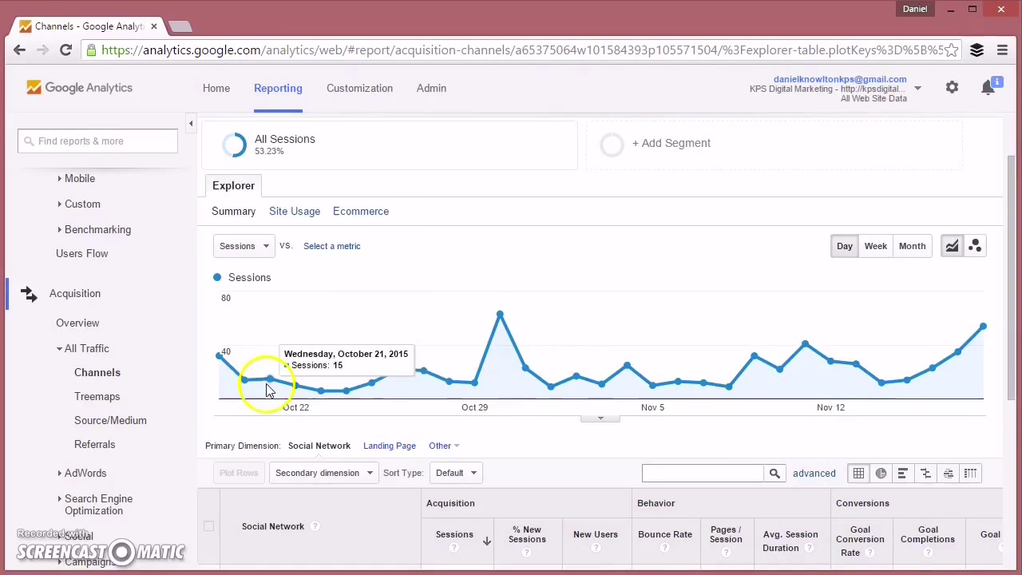
pyautogui.moveTo(836, 353)
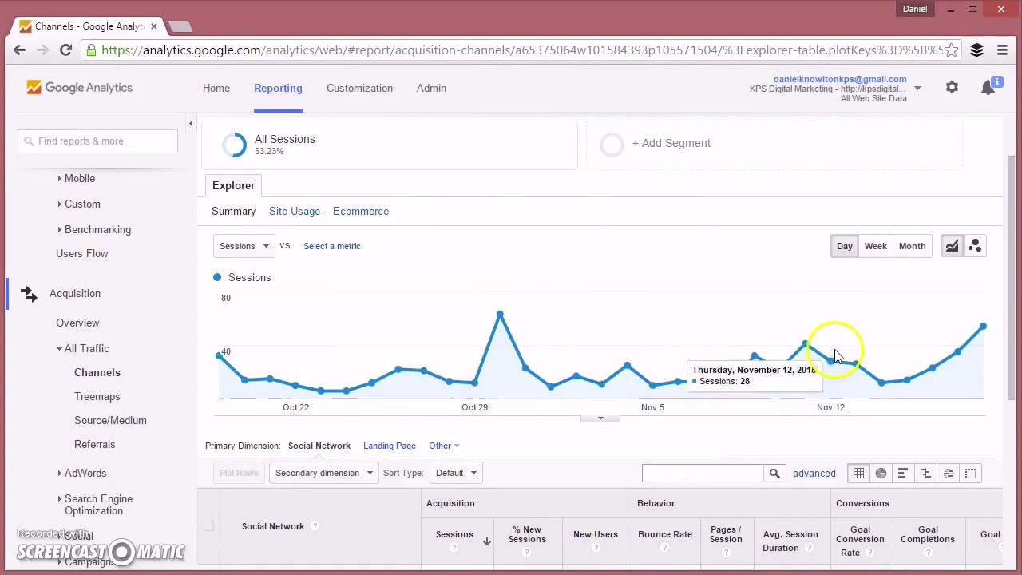
pyautogui.scroll(-3)
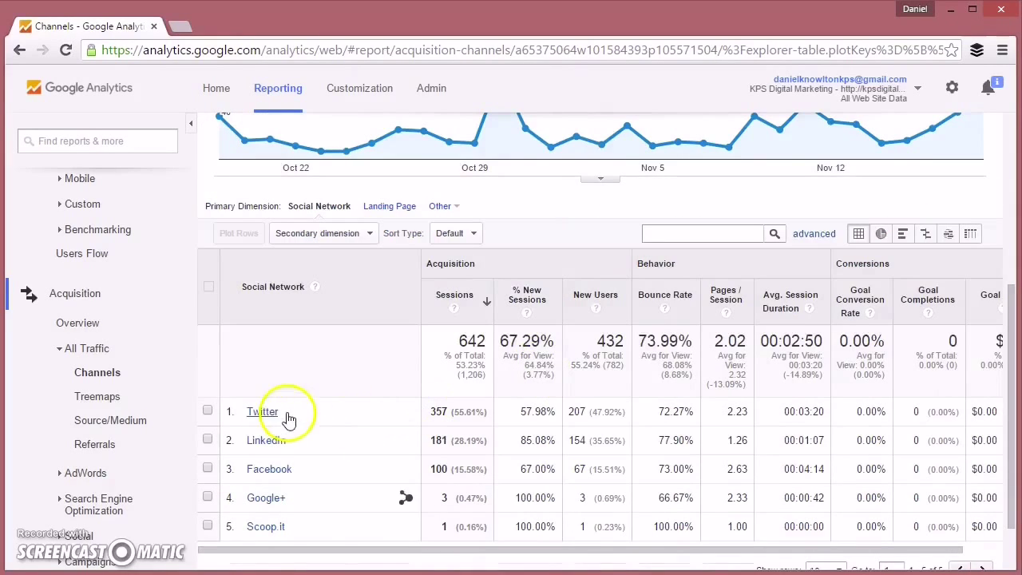
pyautogui.moveTo(326, 504)
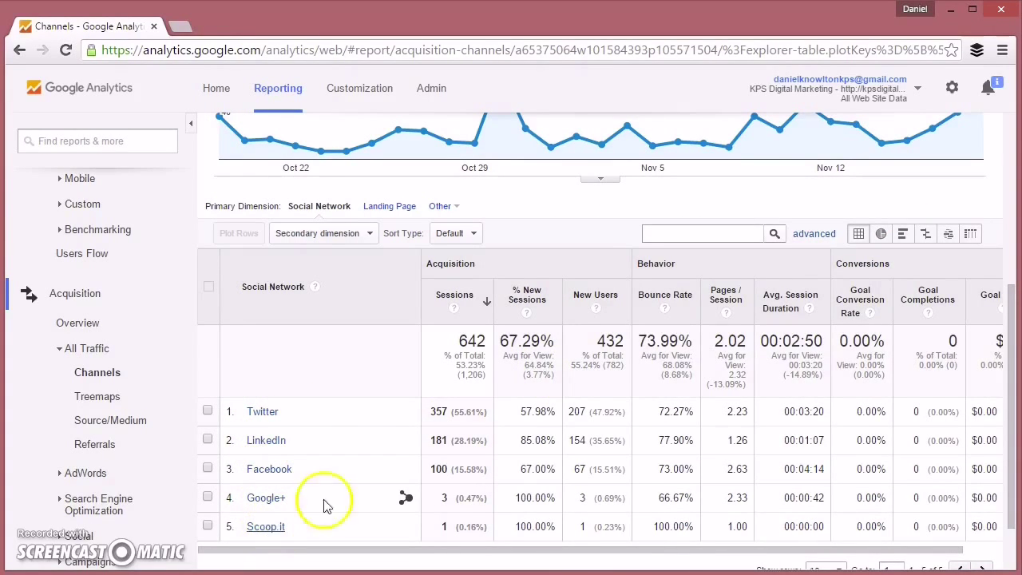
pyautogui.moveTo(262, 412)
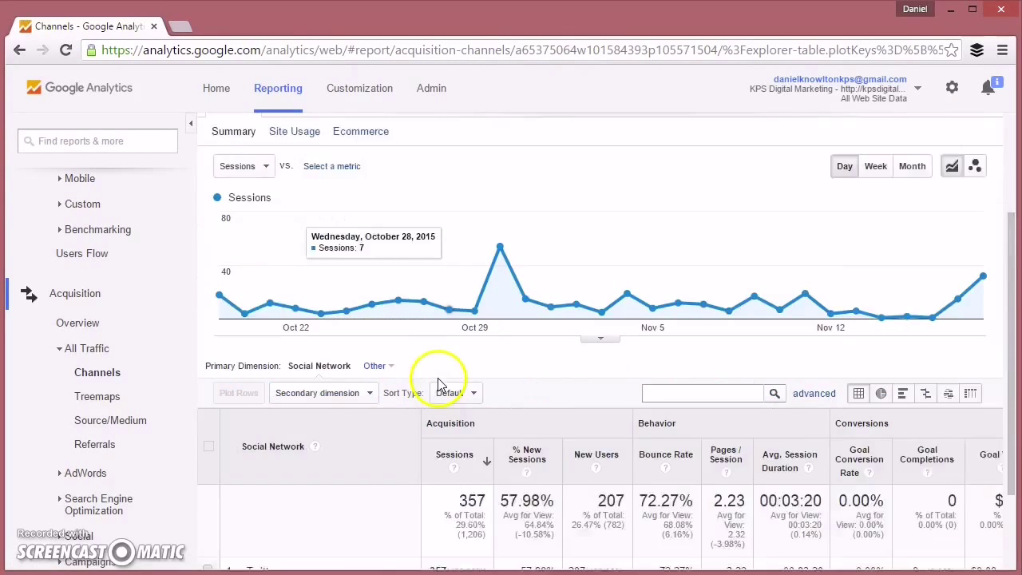
pyautogui.scroll(-3)
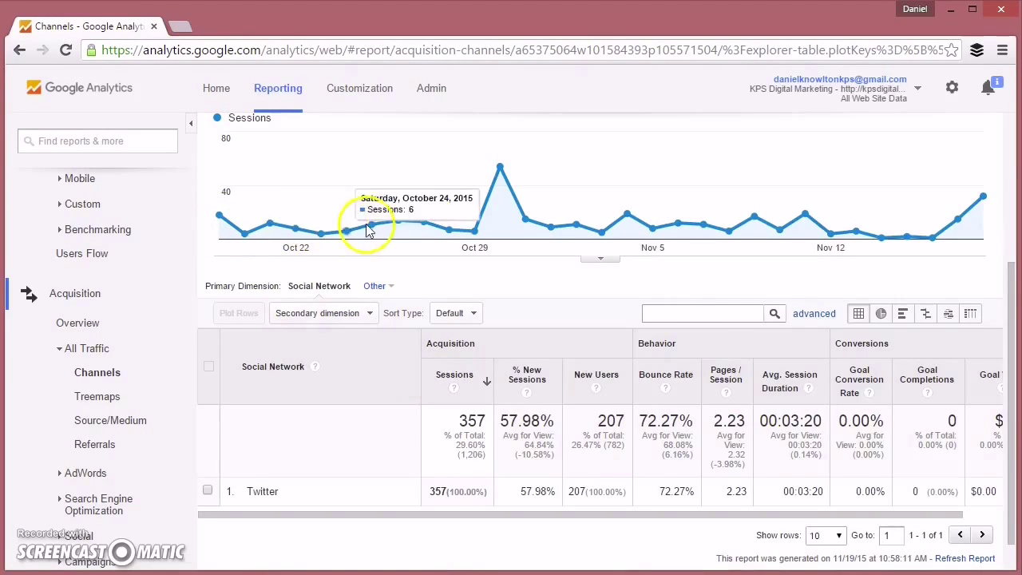
pyautogui.moveTo(499, 168)
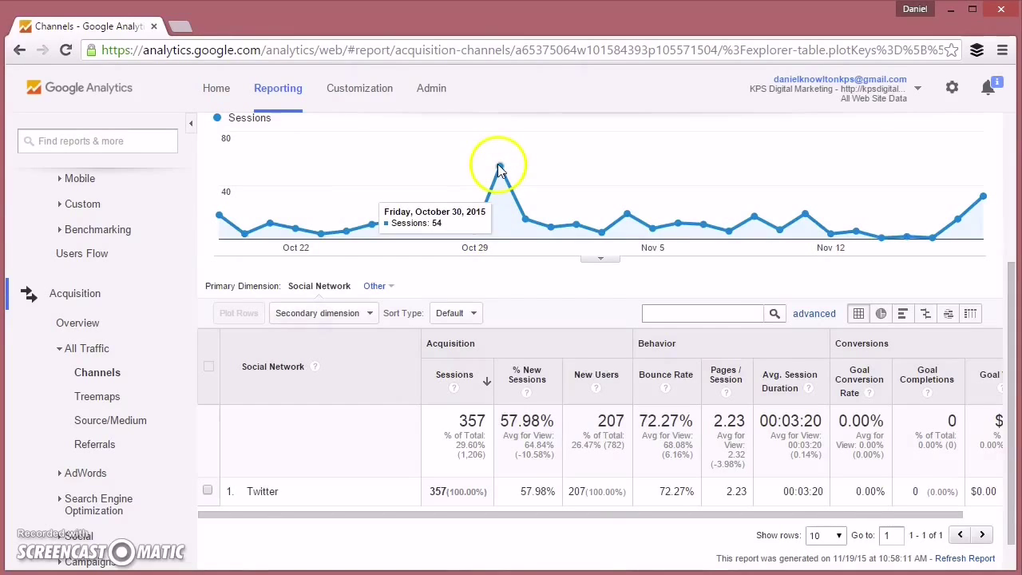
pyautogui.moveTo(519, 164)
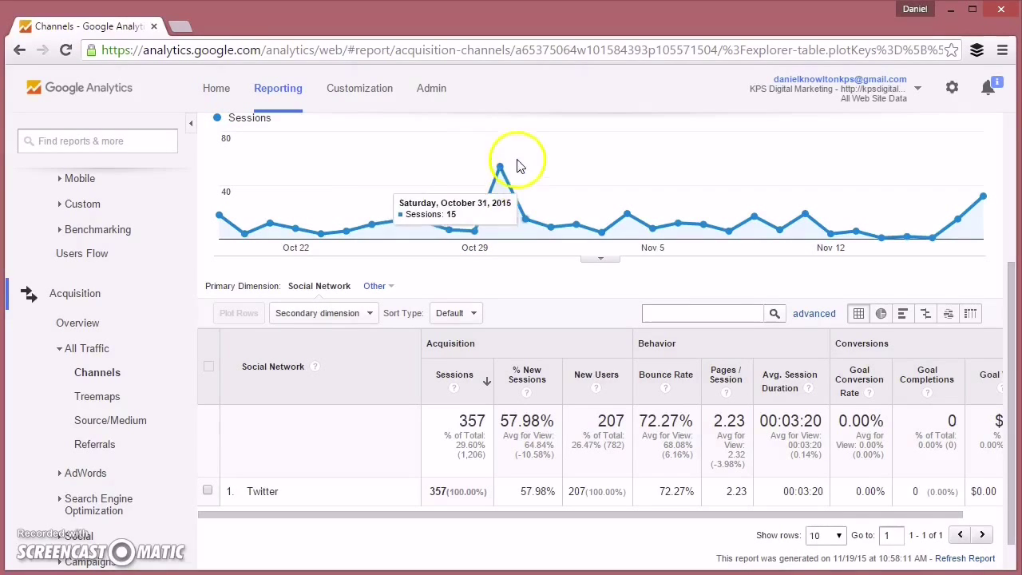
pyautogui.moveTo(502, 171)
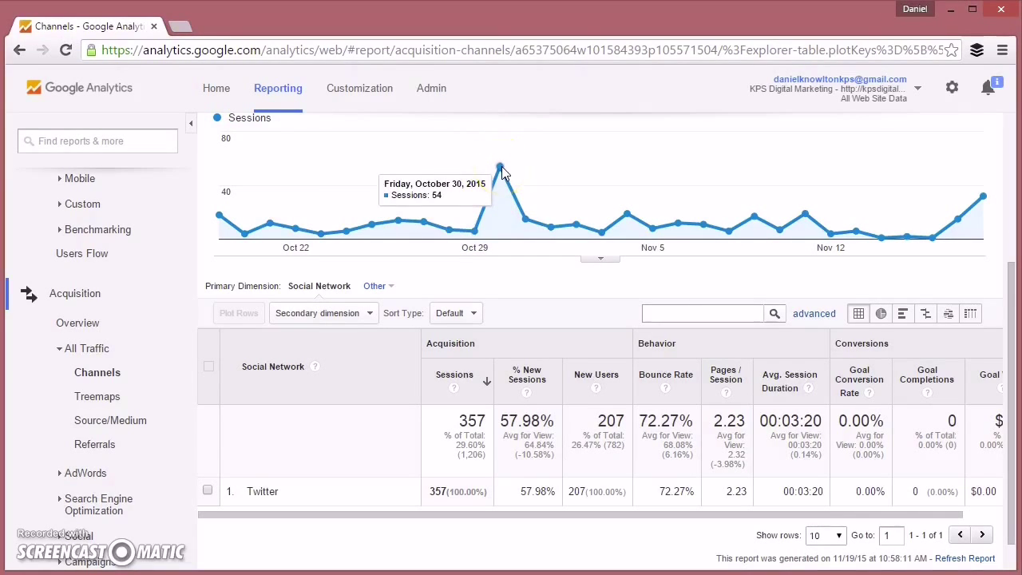
# Step: Load twitter.com in a new tab and open the account menu
pyautogui.click(180, 27)
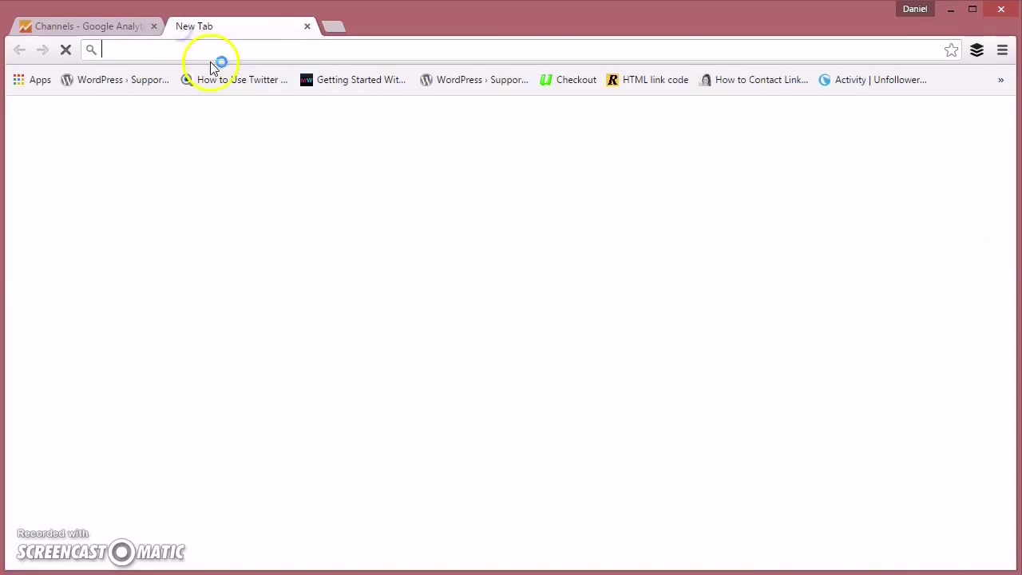
pyautogui.write('https://twitter.com')
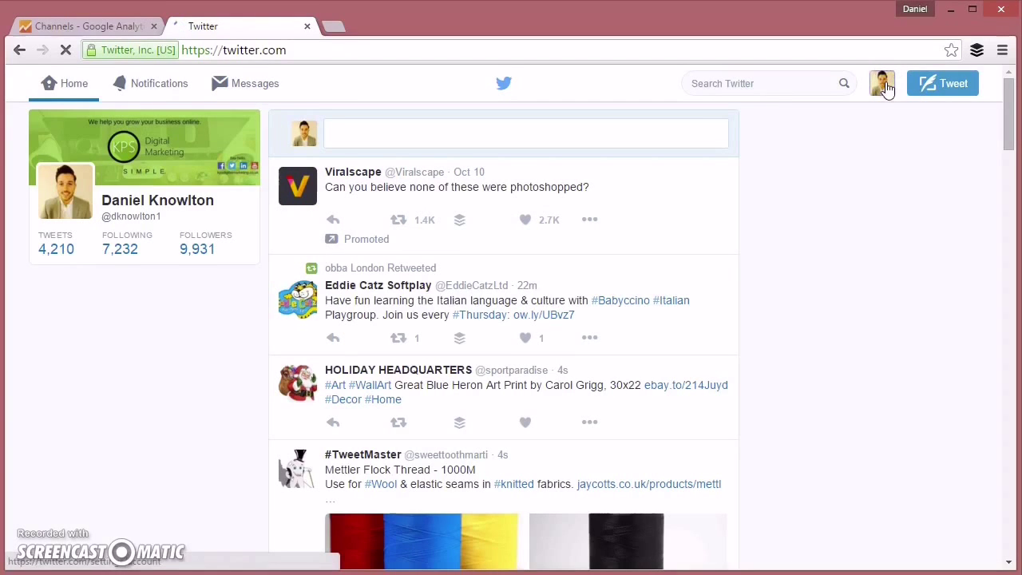
pyautogui.click(882, 83)
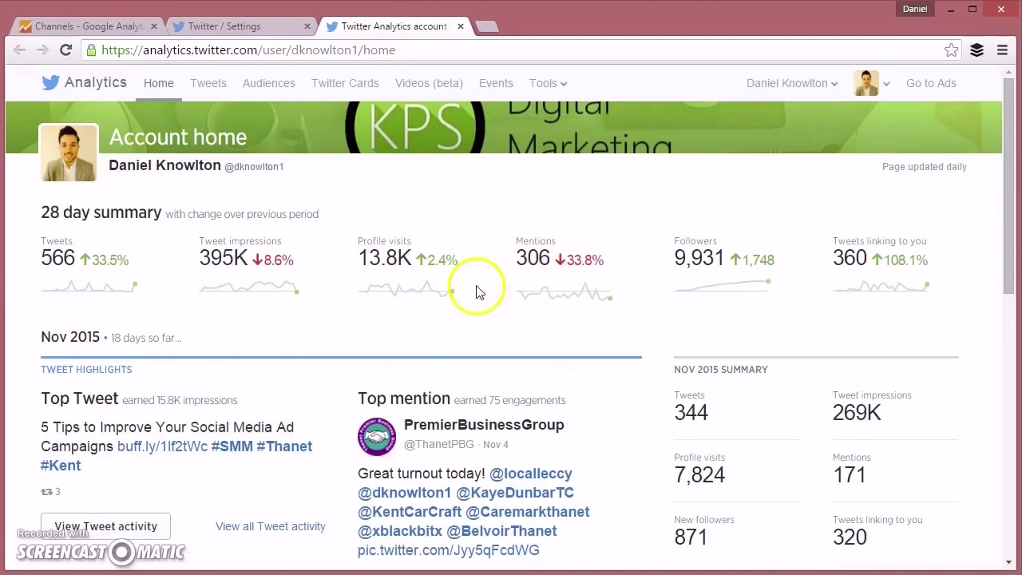
pyautogui.moveTo(68, 288)
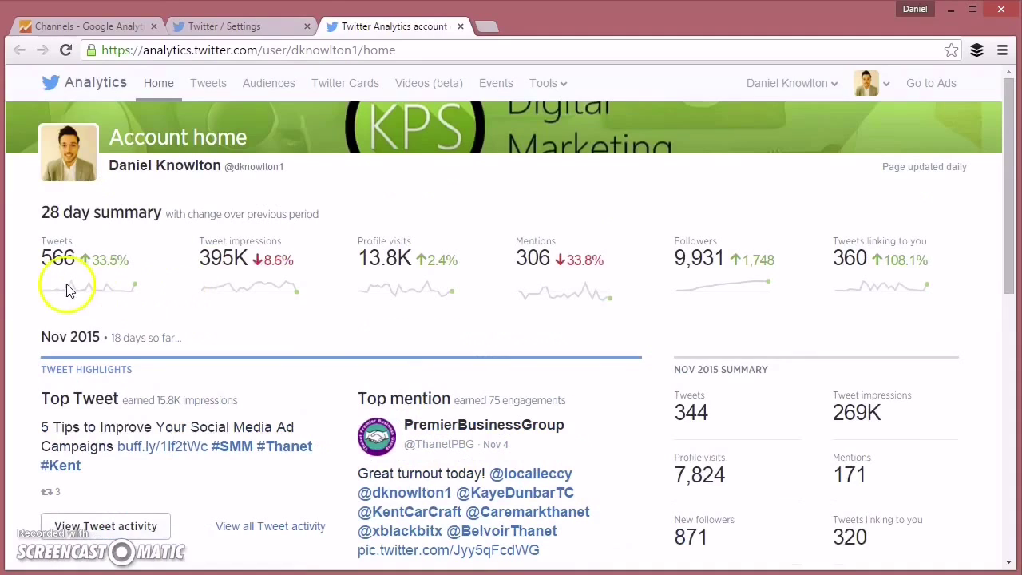
pyautogui.moveTo(146, 252)
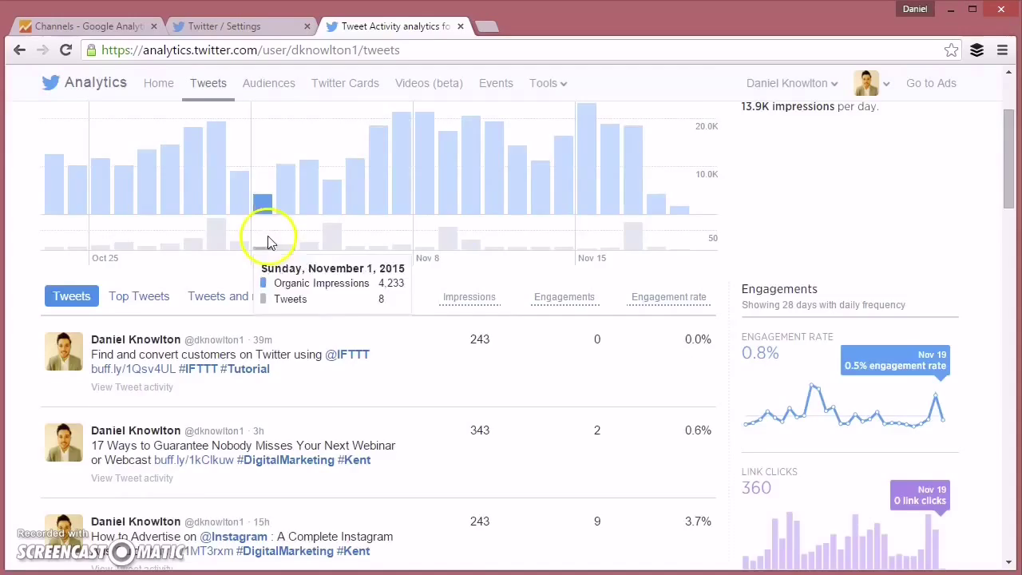
# Step: Scroll the Tweets activity list down to the October 30 tweets
pyautogui.scroll(-3)
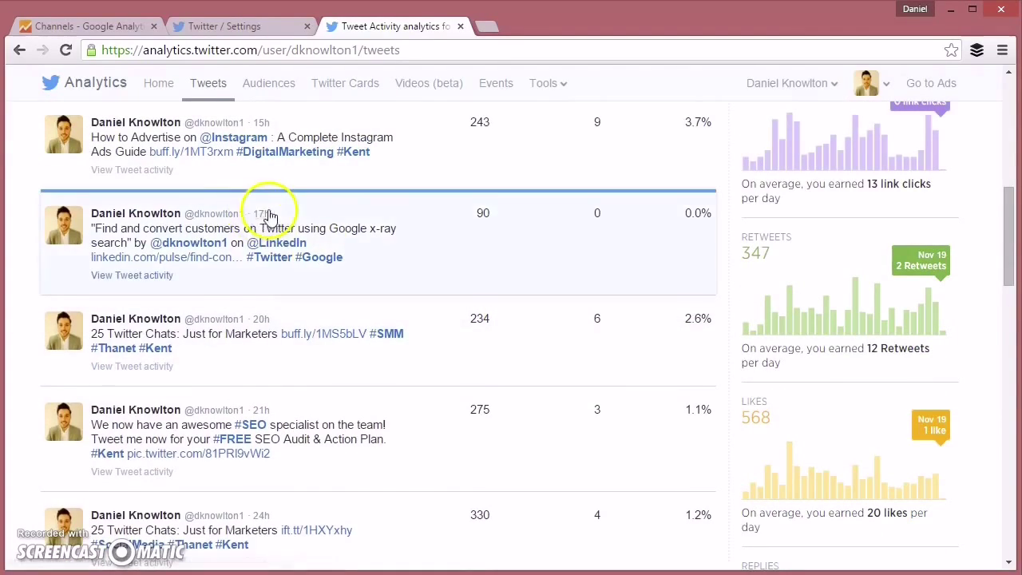
pyautogui.scroll(-3)
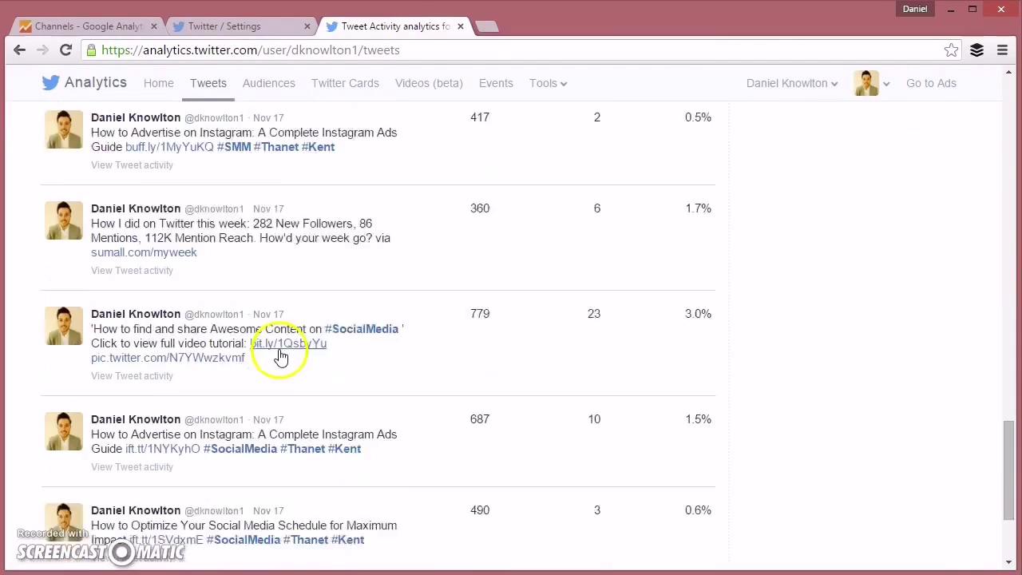
pyautogui.scroll(-3)
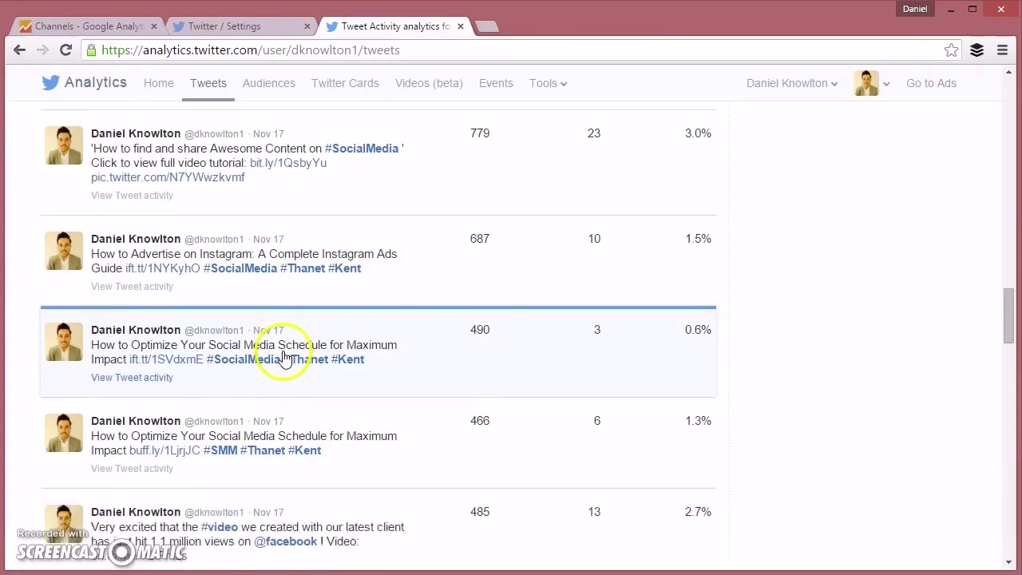
pyautogui.scroll(-3)
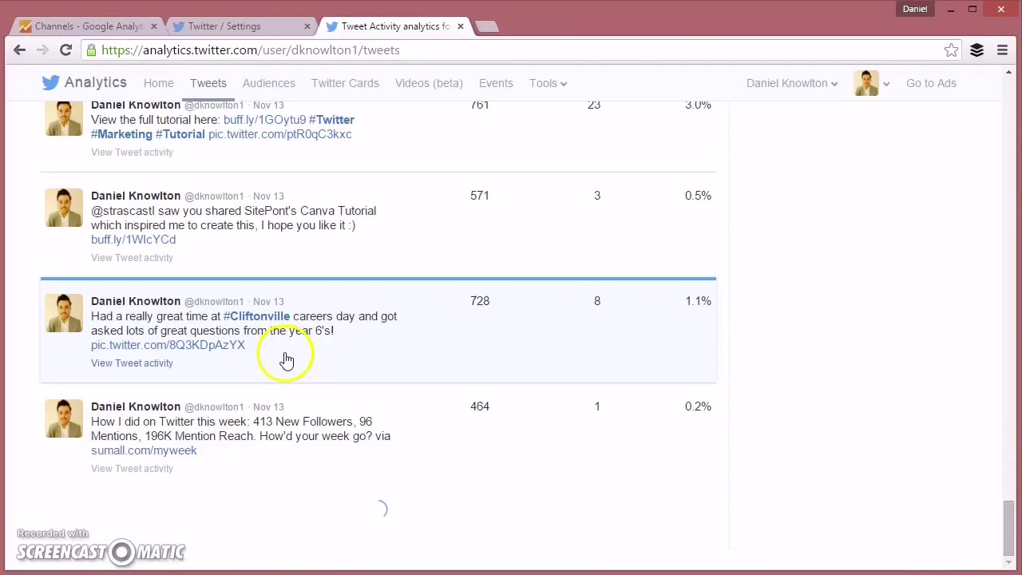
pyautogui.scroll(-3)
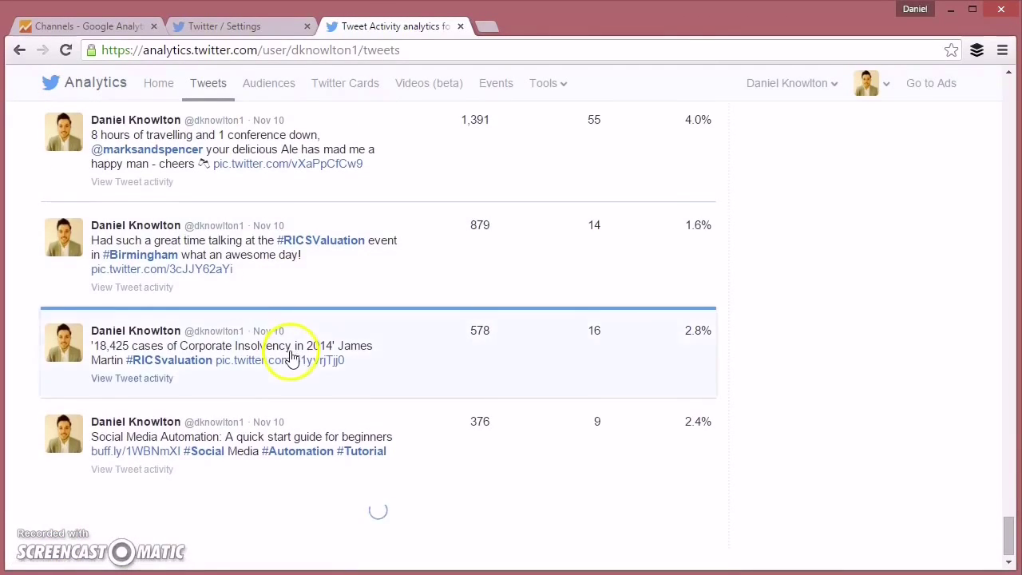
pyautogui.scroll(-3)
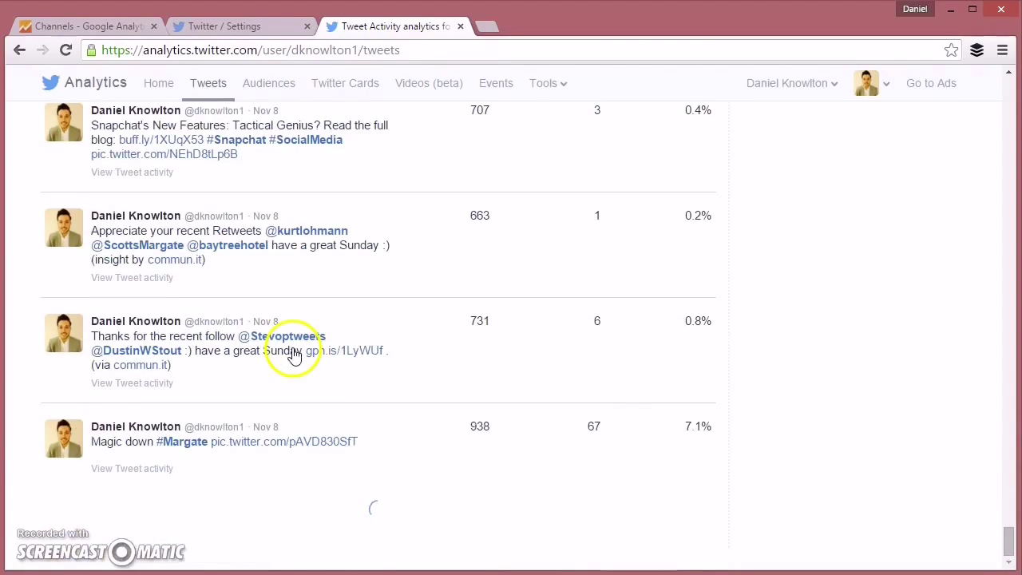
pyautogui.scroll(-3)
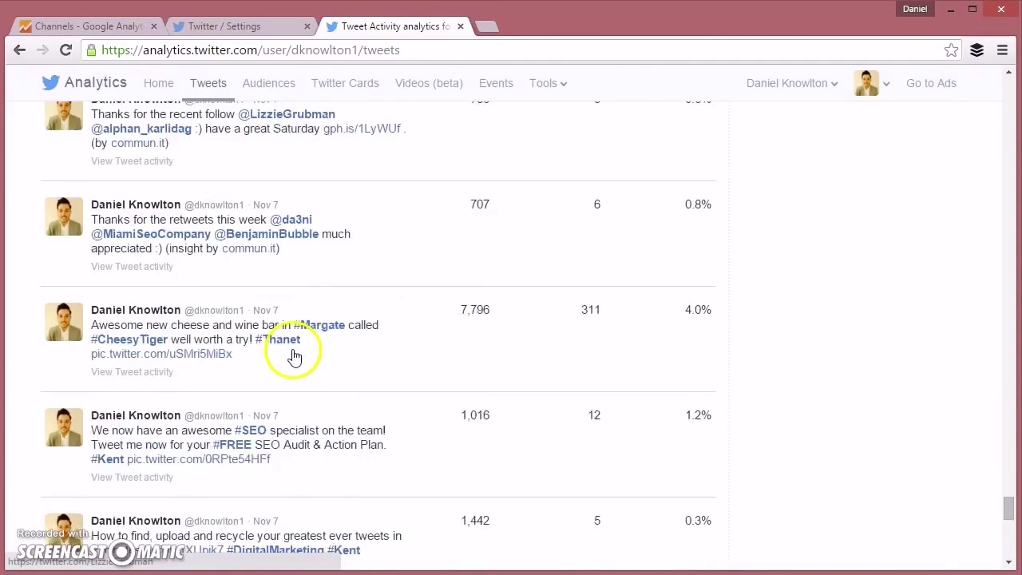
pyautogui.scroll(-3)
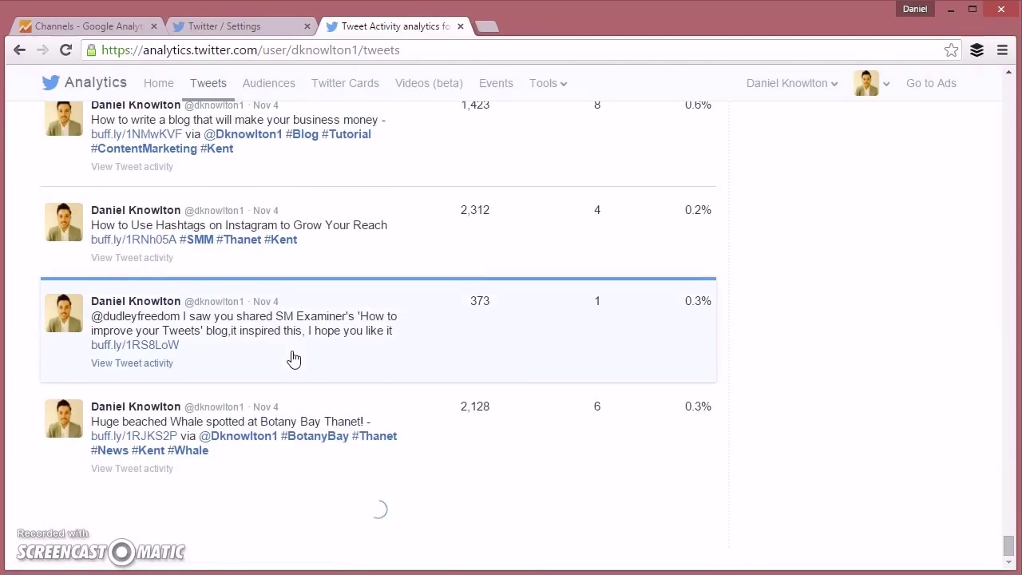
pyautogui.scroll(-3)
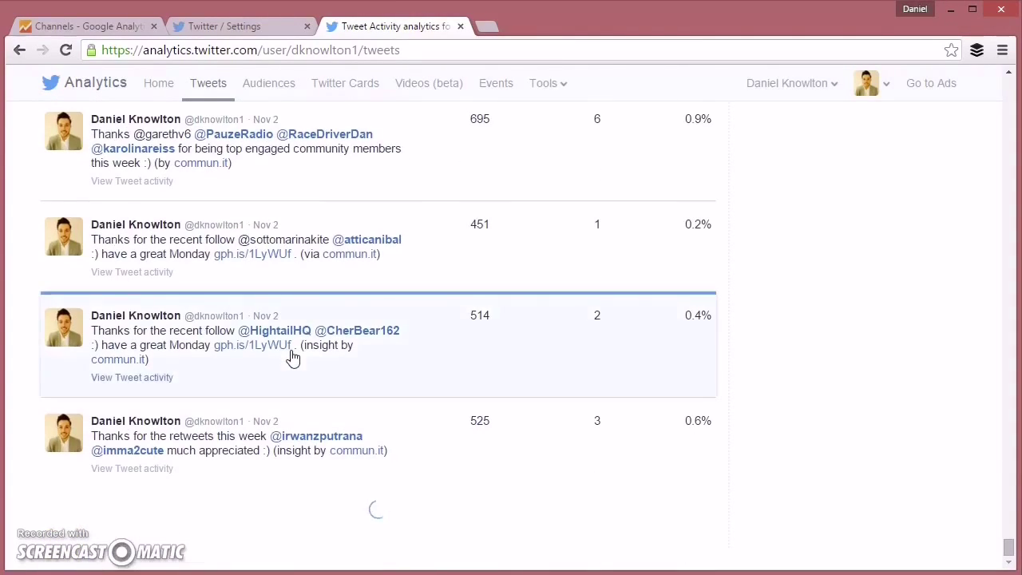
pyautogui.scroll(-3)
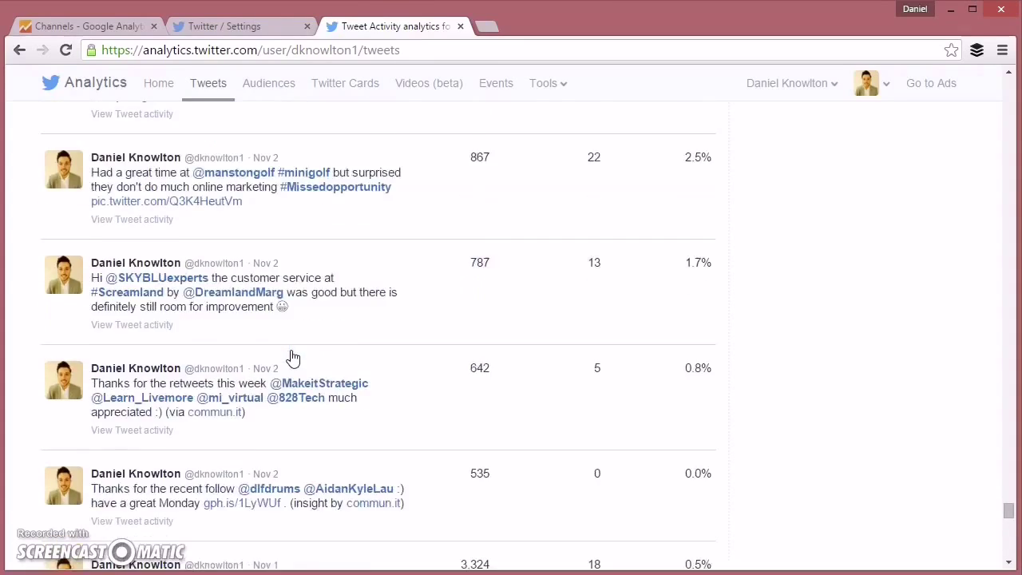
pyautogui.scroll(-3)
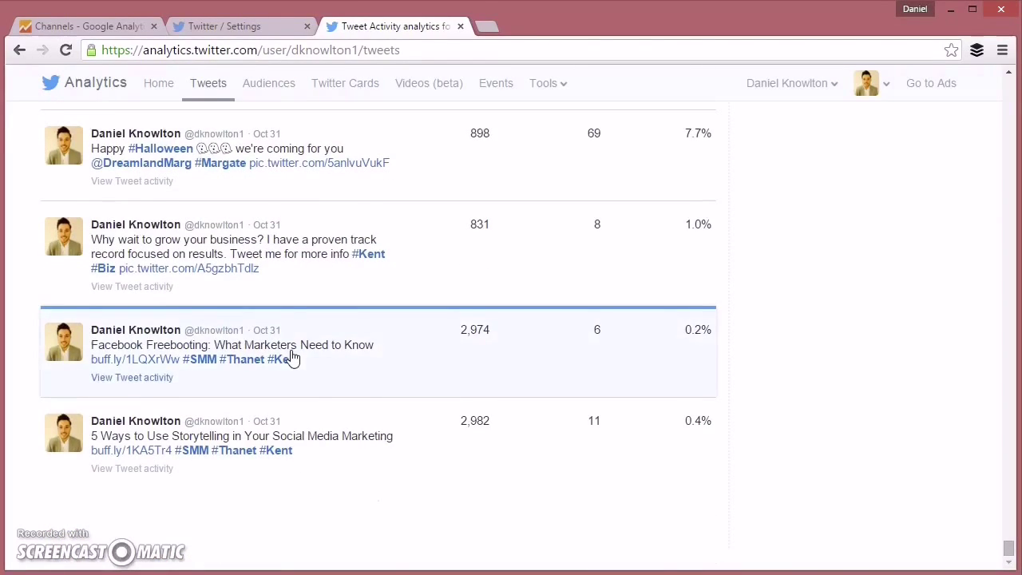
pyautogui.scroll(-3)
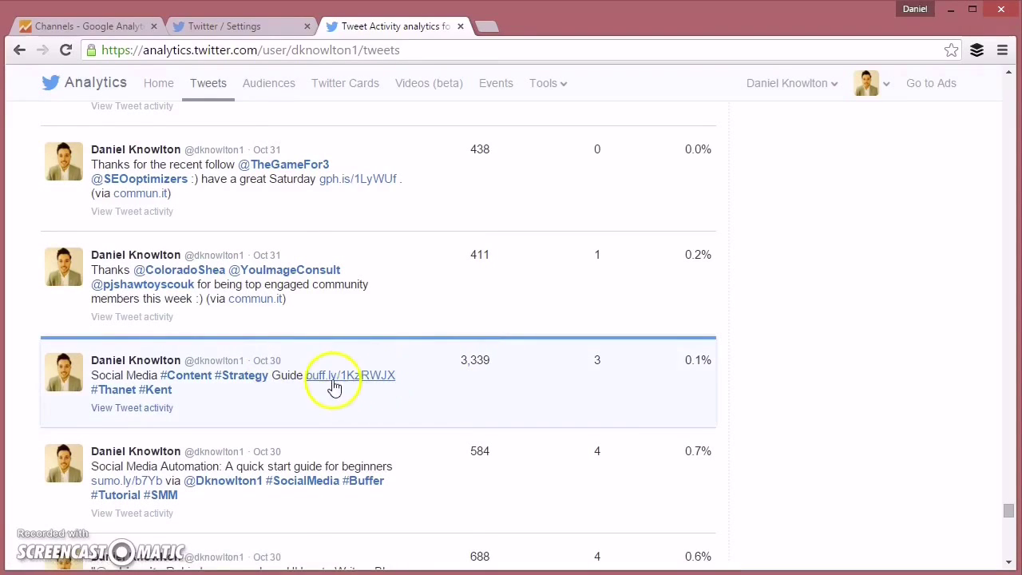
# Step: Open the Content Strategy Guide, Automation and other Oct 30 tweets in new tabs
pyautogui.click(333, 375)
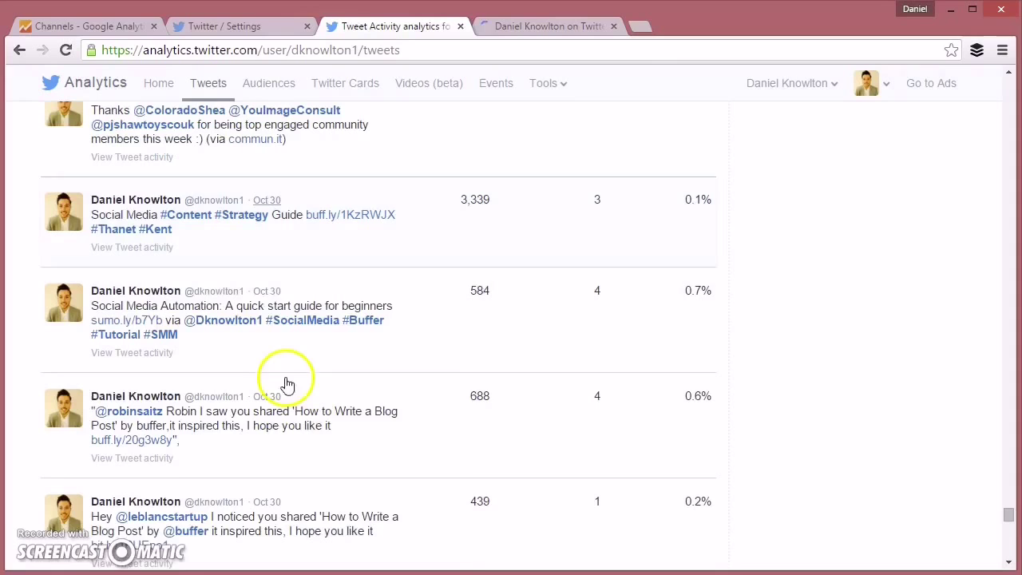
pyautogui.click(266, 395)
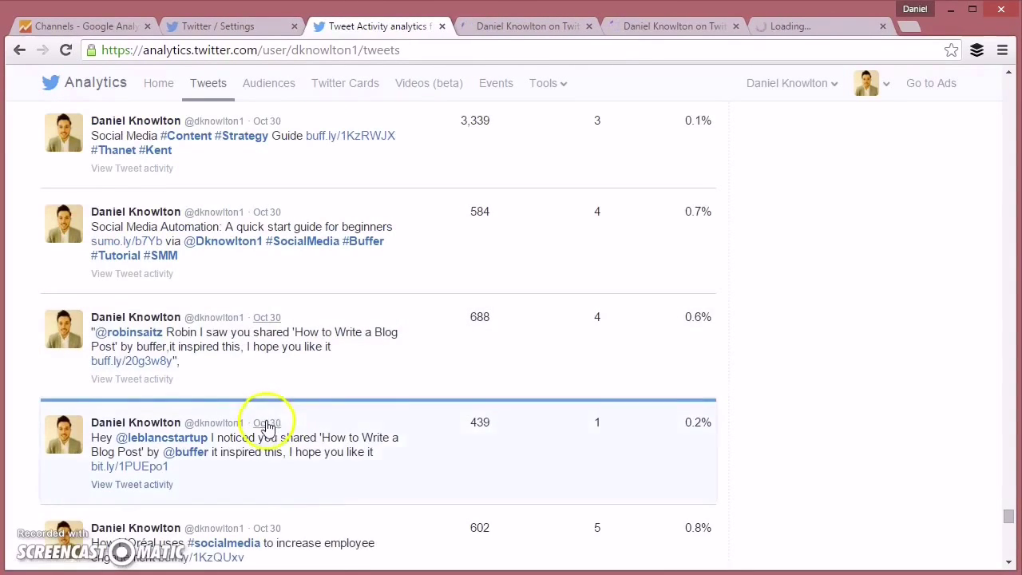
pyautogui.rightClick(269, 448)
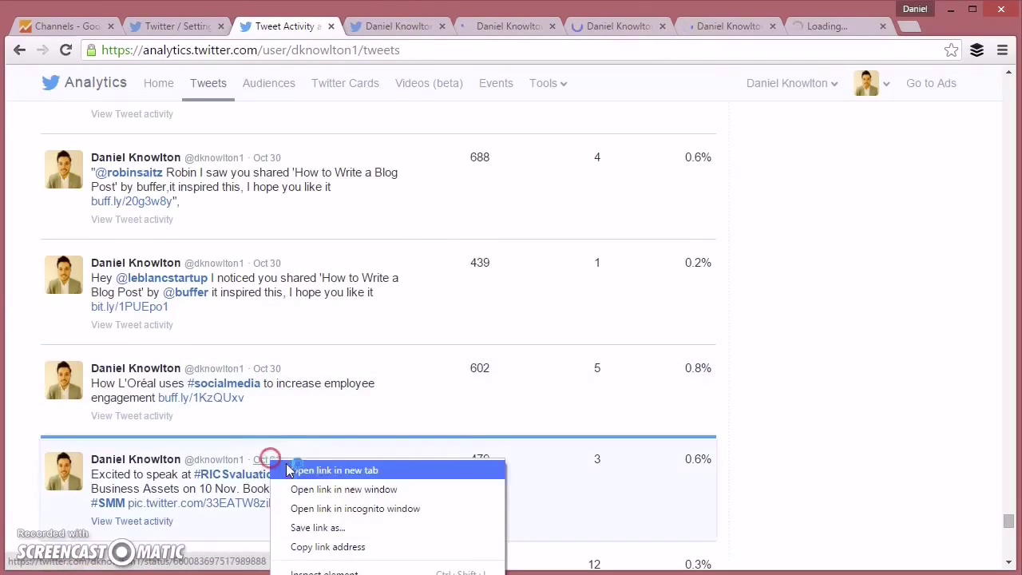
pyautogui.scroll(-3)
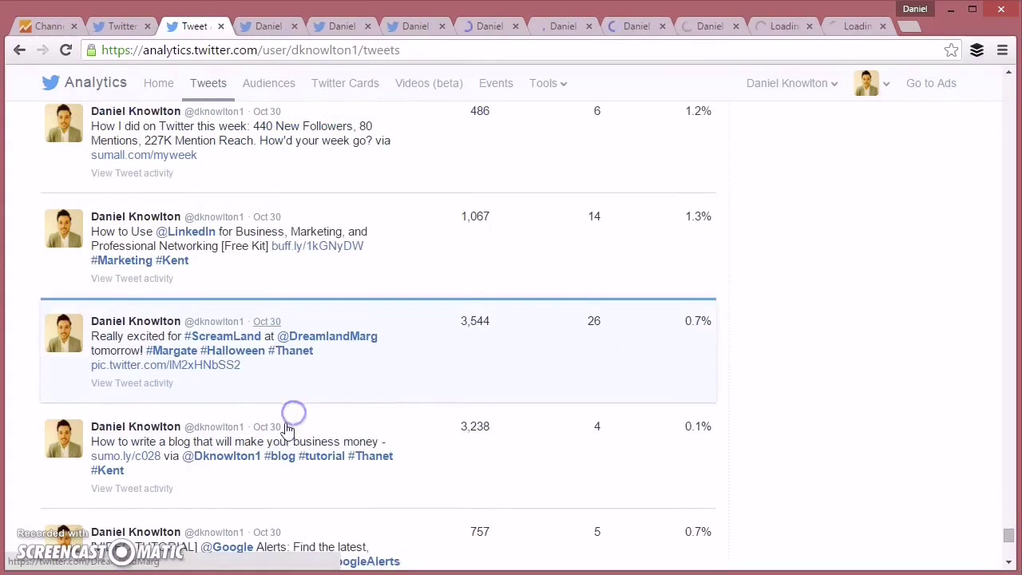
pyautogui.scroll(-3)
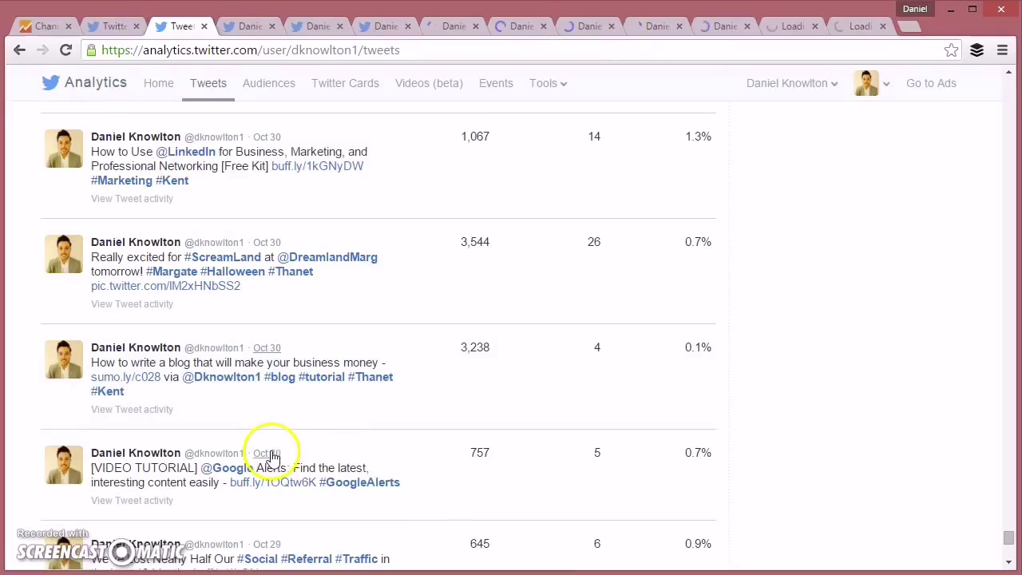
pyautogui.scroll(-3)
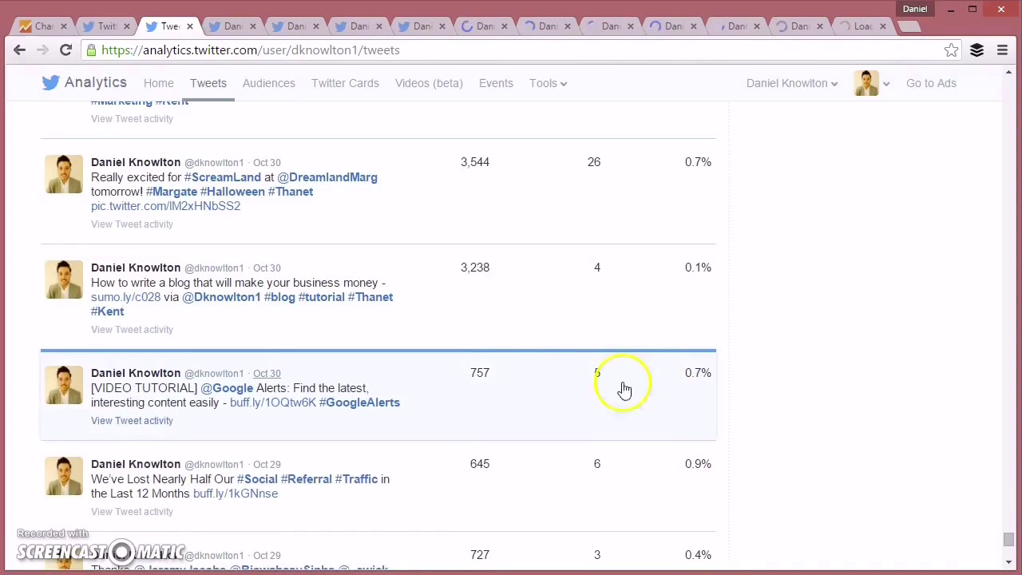
pyautogui.moveTo(474, 289)
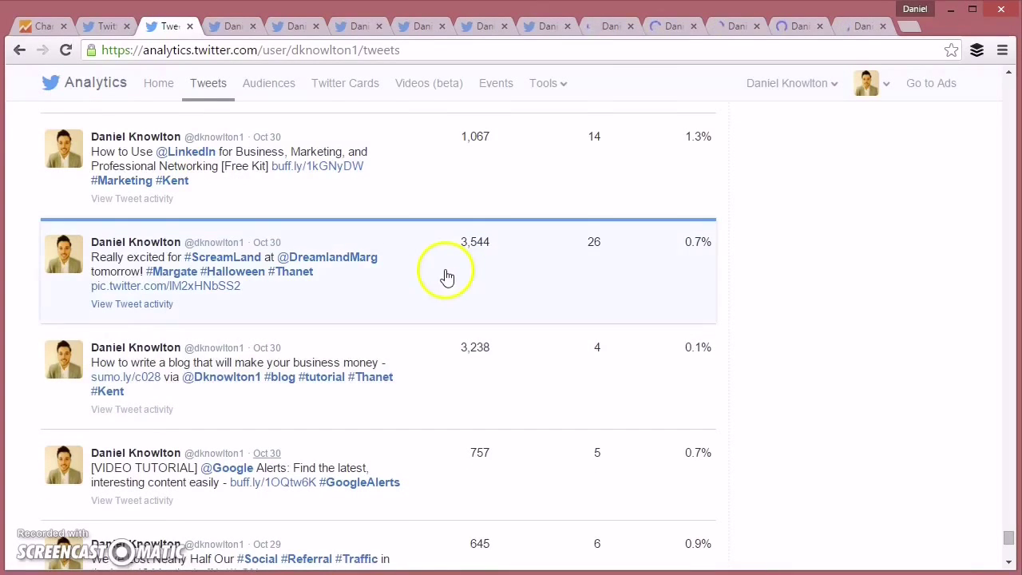
pyautogui.click(132, 304)
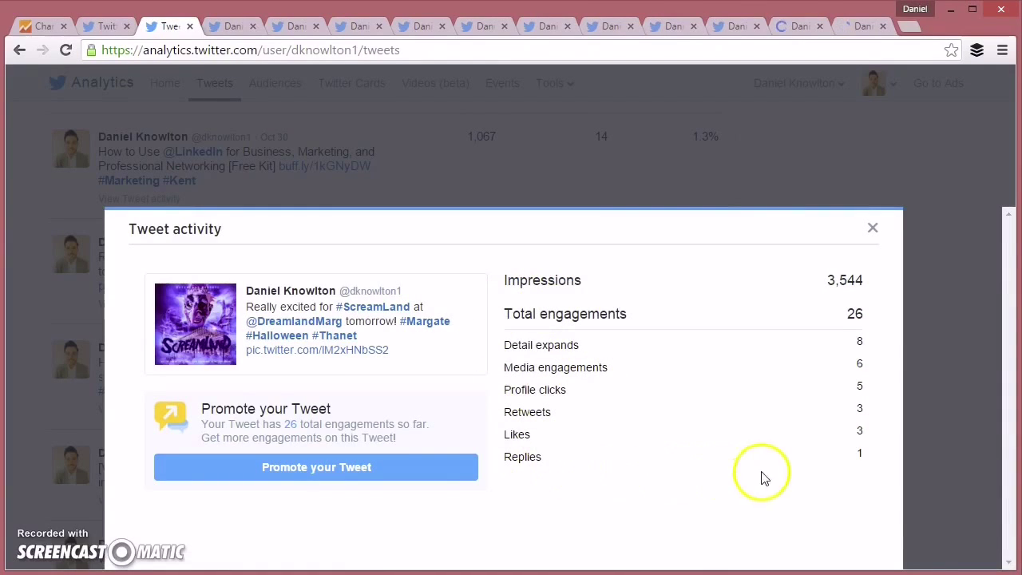
pyautogui.moveTo(656, 481)
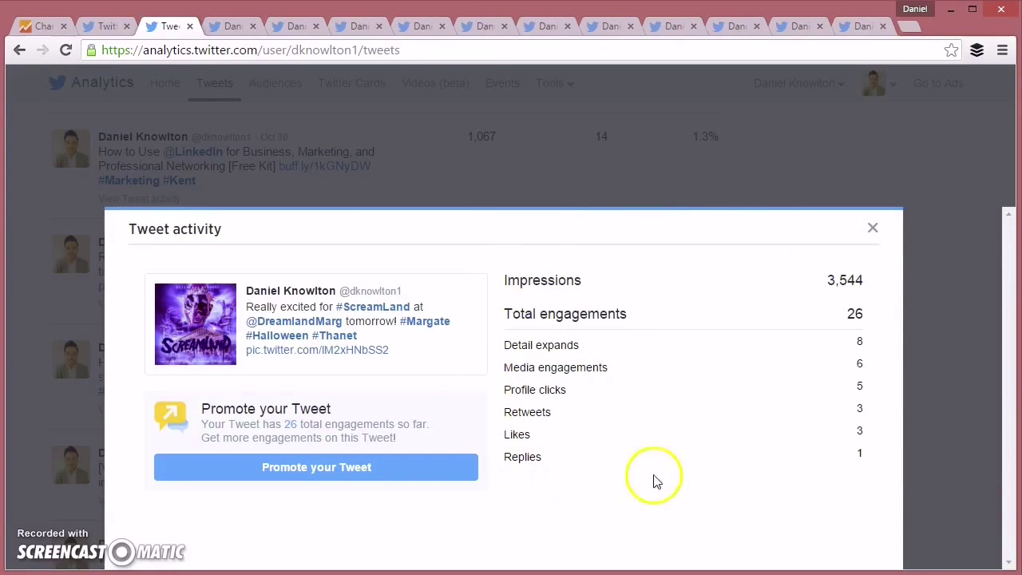
pyautogui.click(872, 227)
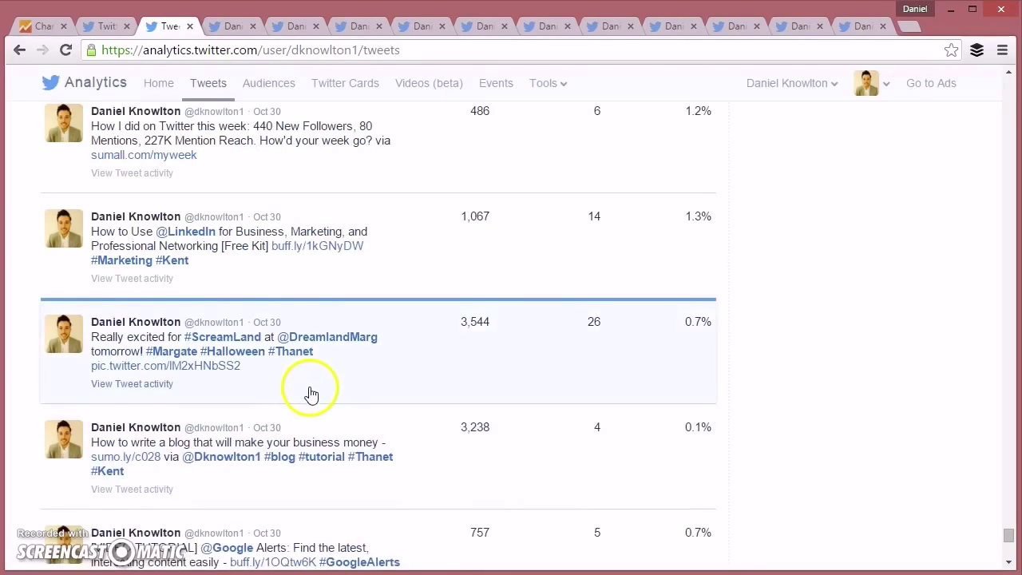
pyautogui.scroll(3)
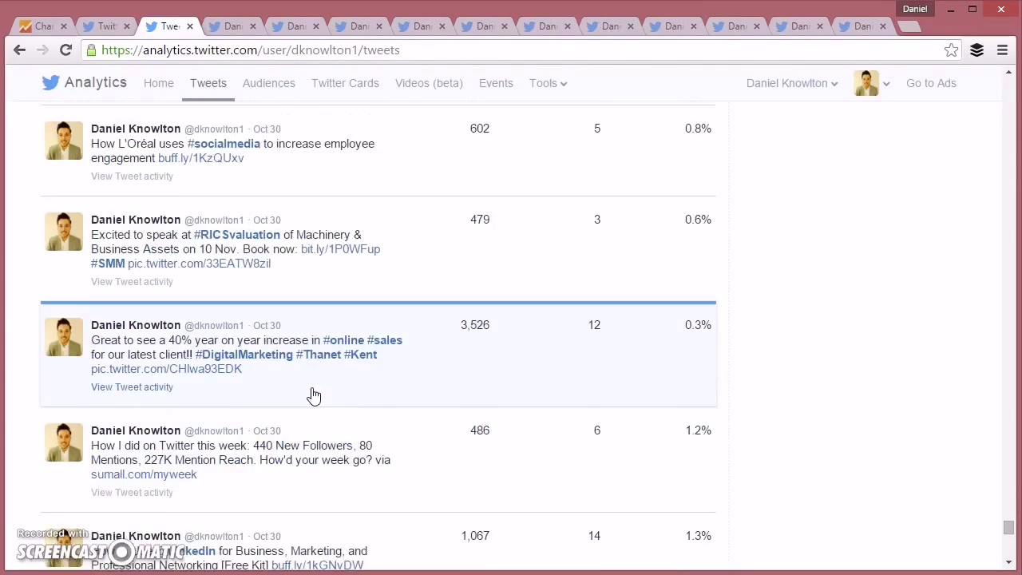
pyautogui.scroll(-3)
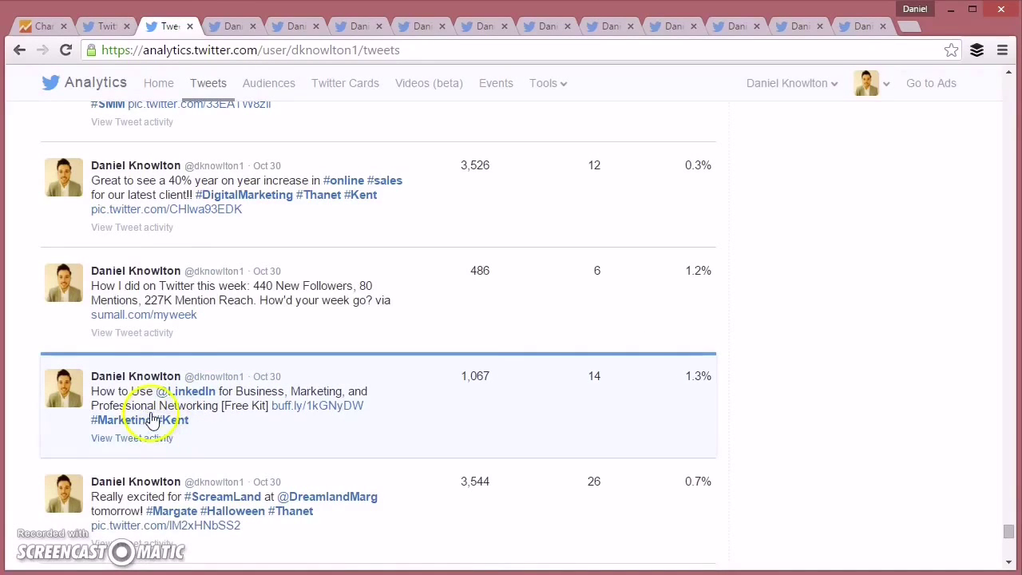
pyautogui.click(231, 26)
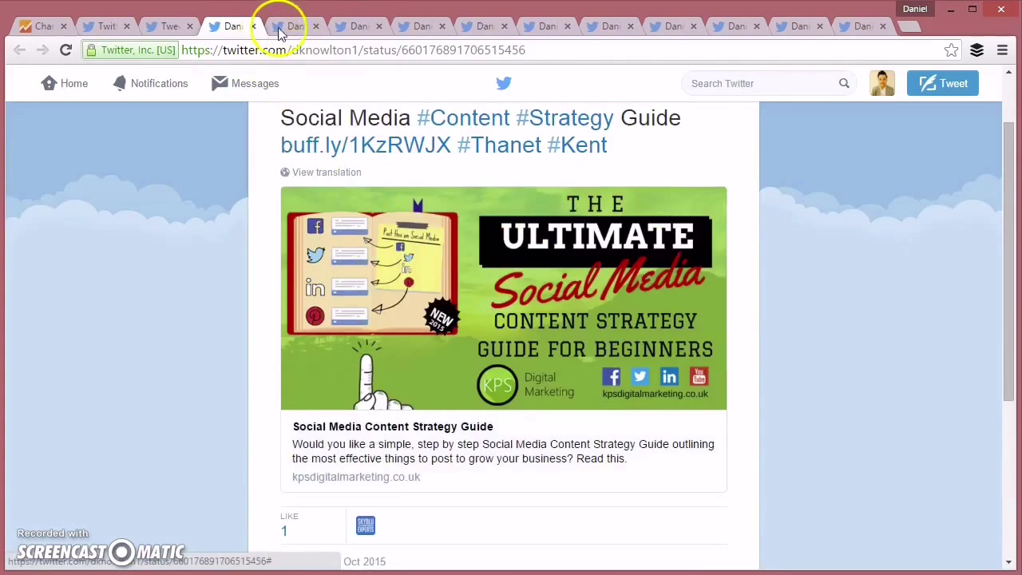
# Step: View the Social Media Automation tweet and the next opened tweet tab
pyautogui.click(288, 26)
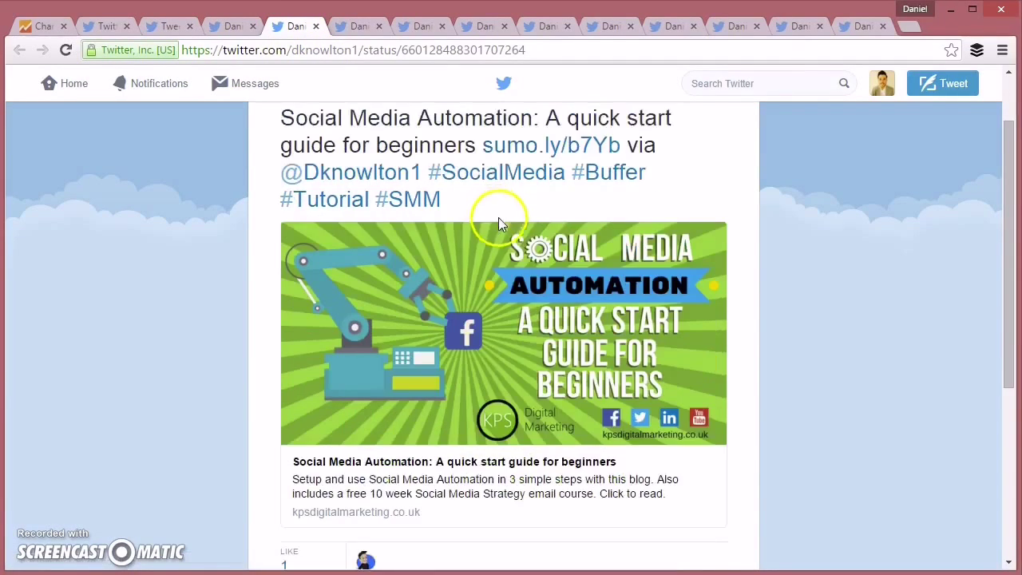
pyautogui.scroll(-3)
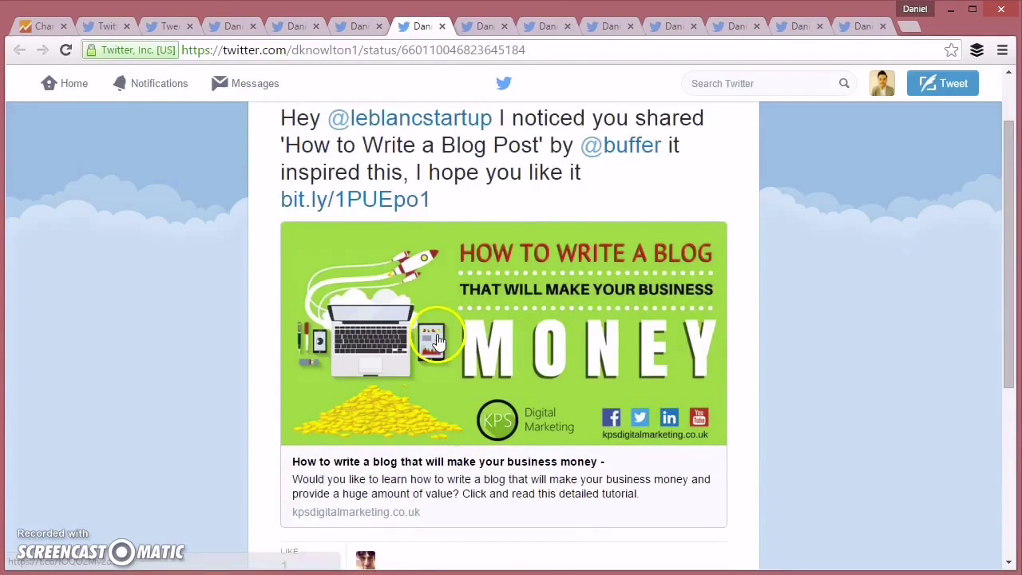
pyautogui.click(482, 26)
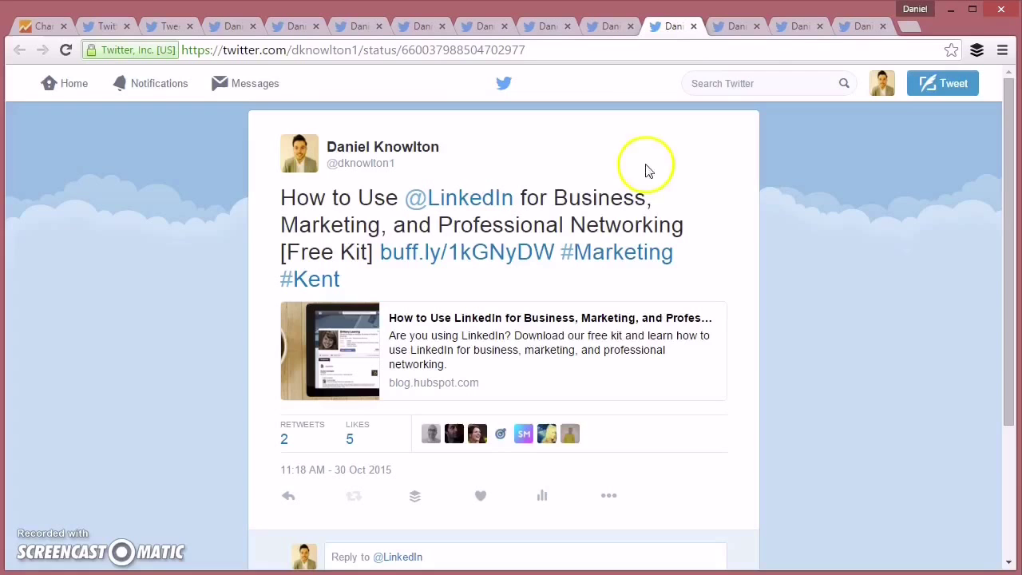
# Step: View the ScreamLand and Google Alerts tweets, closing the Retweeted list
pyautogui.click(738, 26)
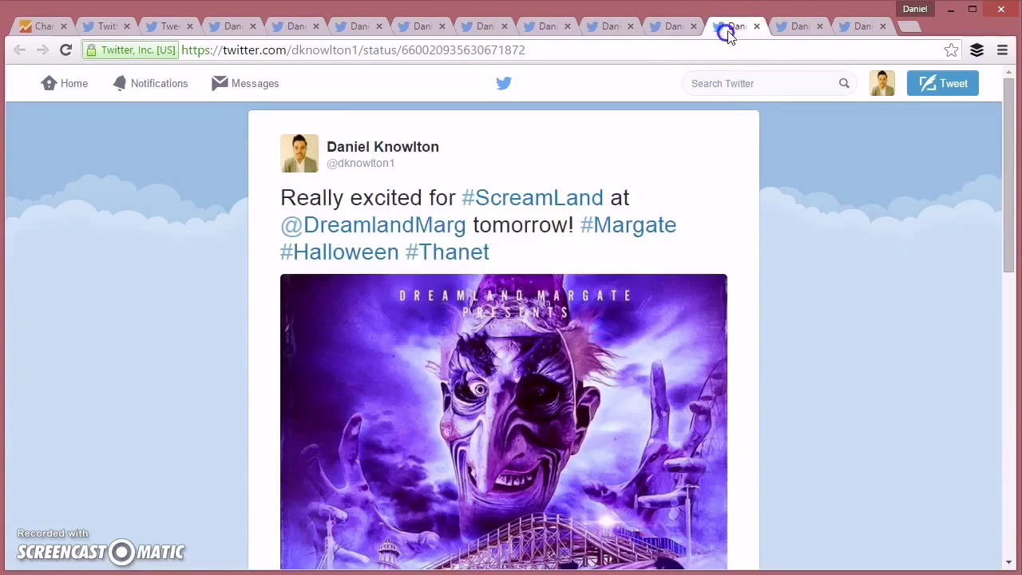
pyautogui.click(727, 26)
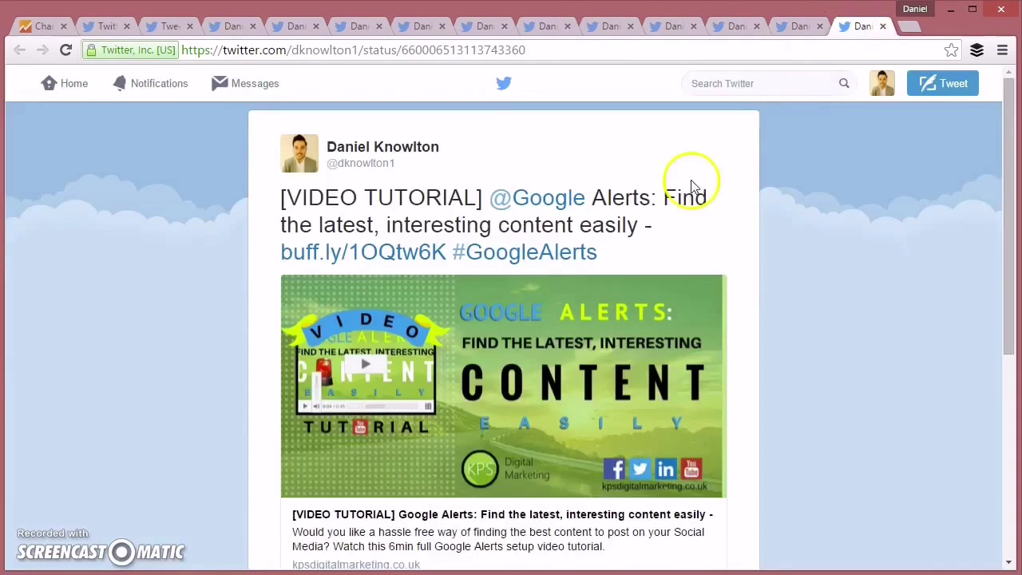
pyautogui.scroll(-3)
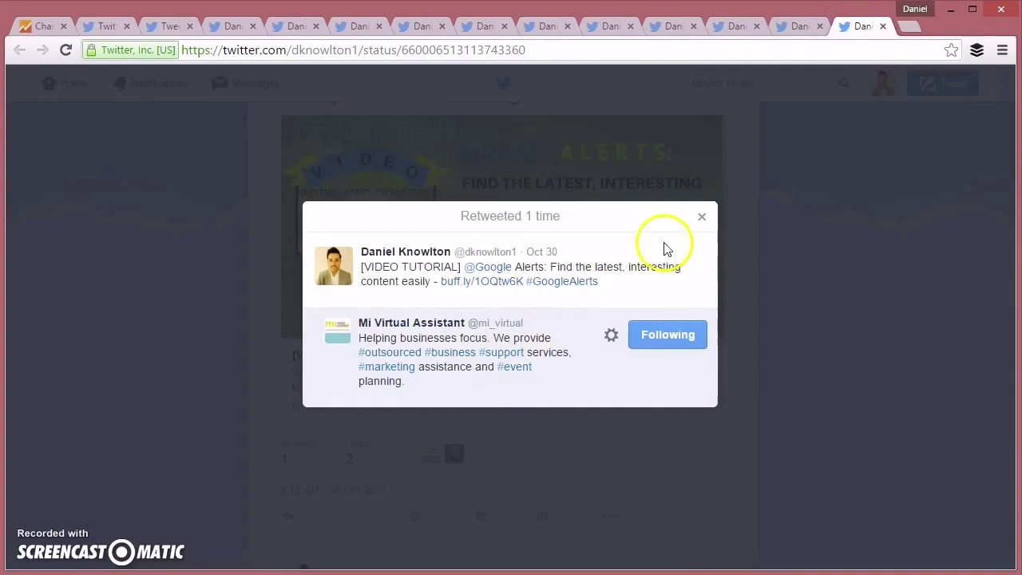
pyautogui.click(701, 215)
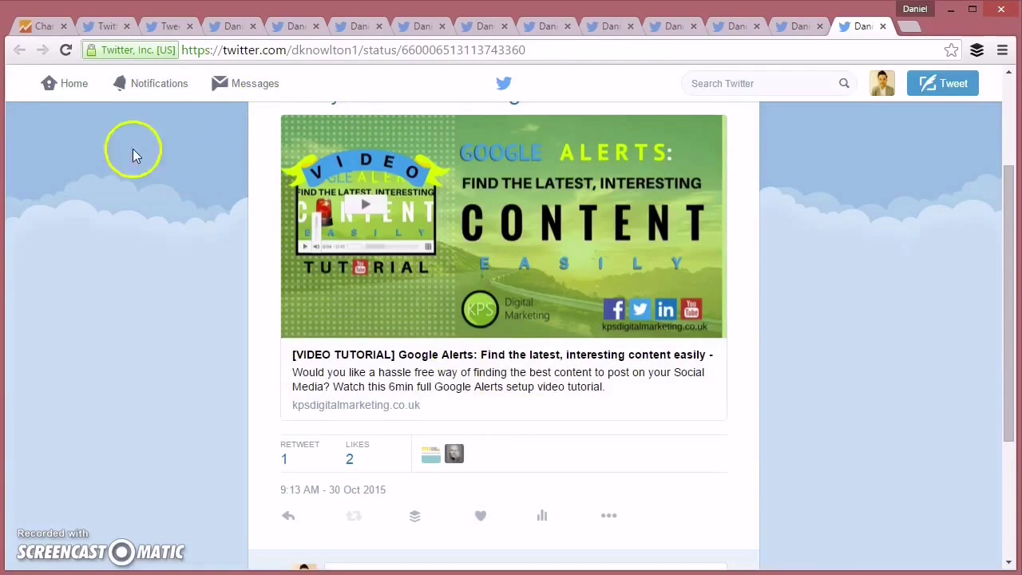